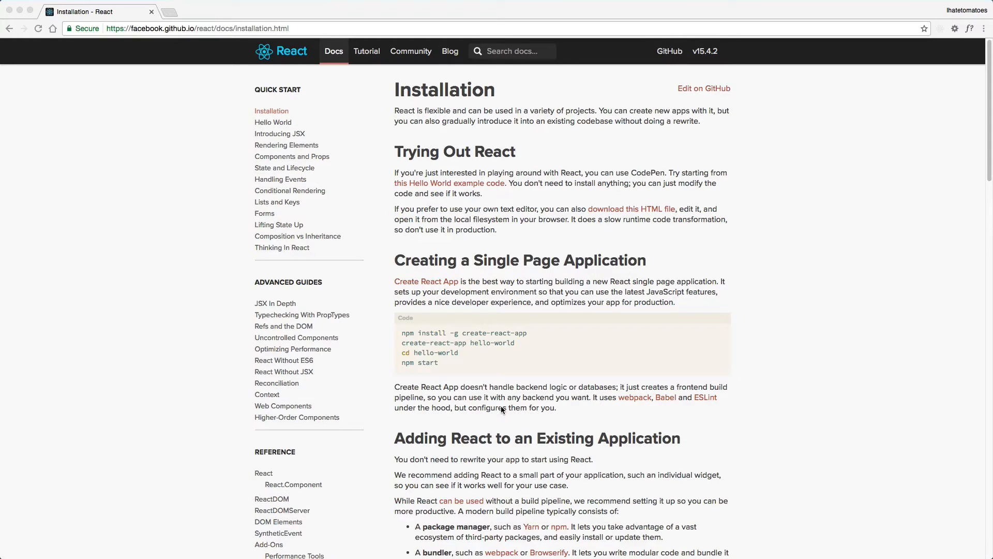
{"action": "mouse_move", "coordinate": [488, 369]}
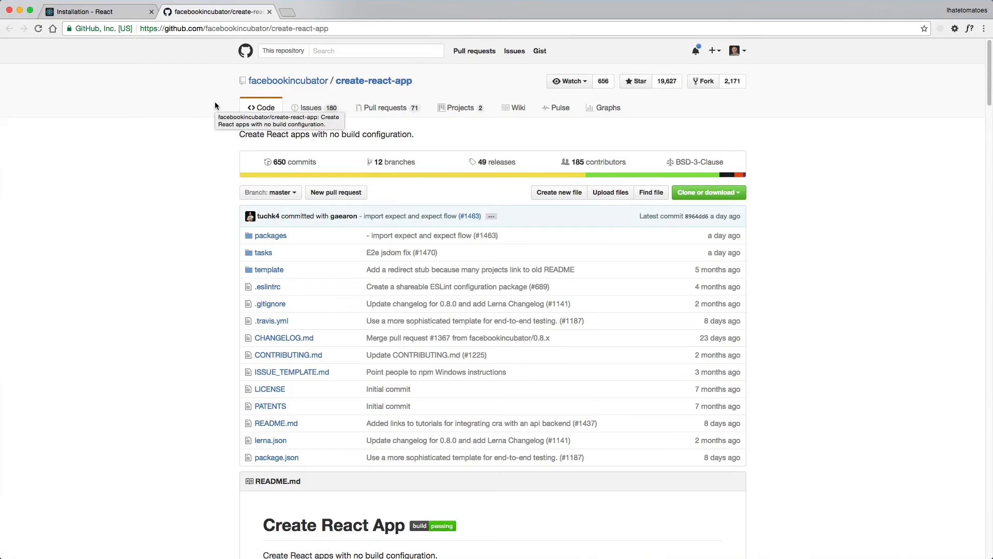
Step: Scroll through the create-react-app README to review its quick-start npm install commands
{"action": "scroll", "scroll_direction": "down", "scroll_amount": 3}
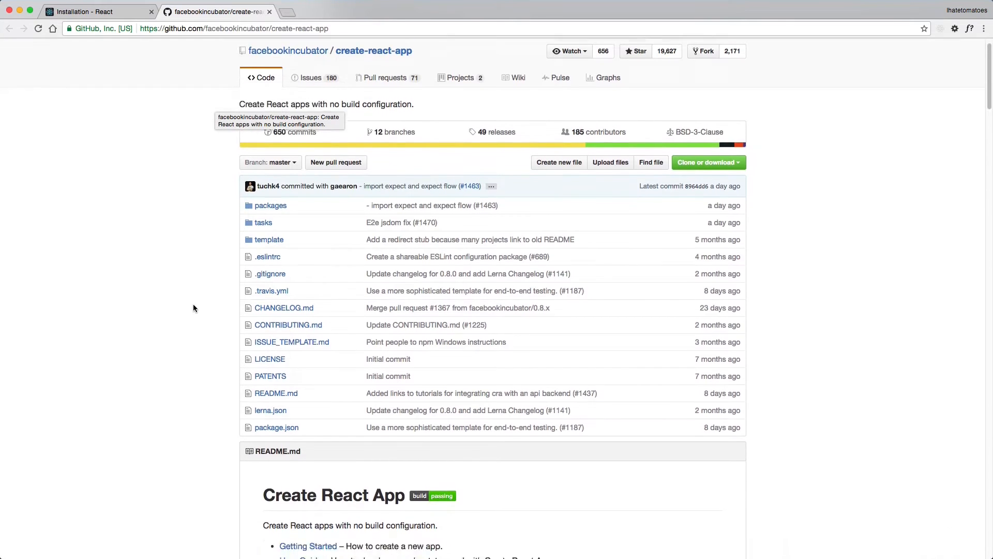
{"action": "scroll", "scroll_direction": "down", "scroll_amount": 3}
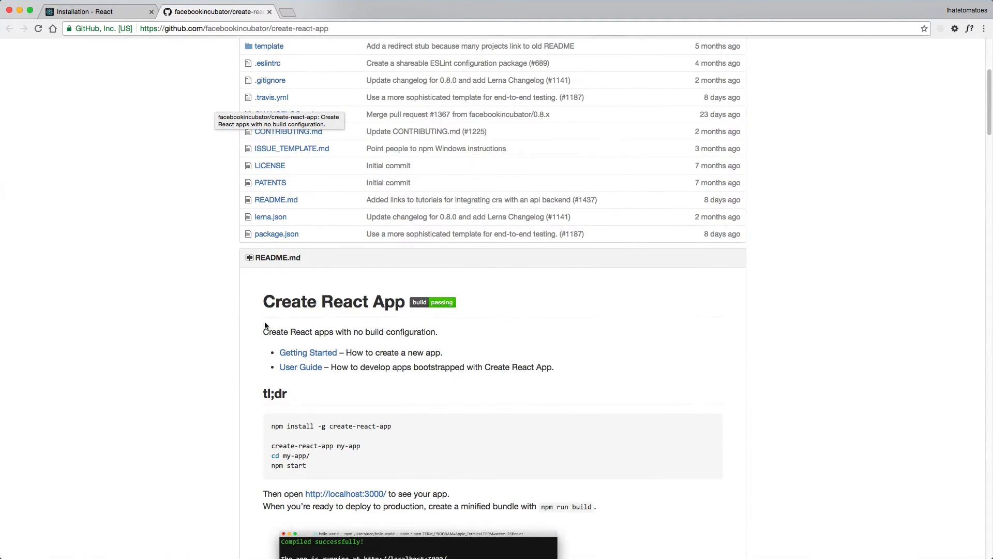
{"action": "scroll", "scroll_direction": "down", "scroll_amount": 3}
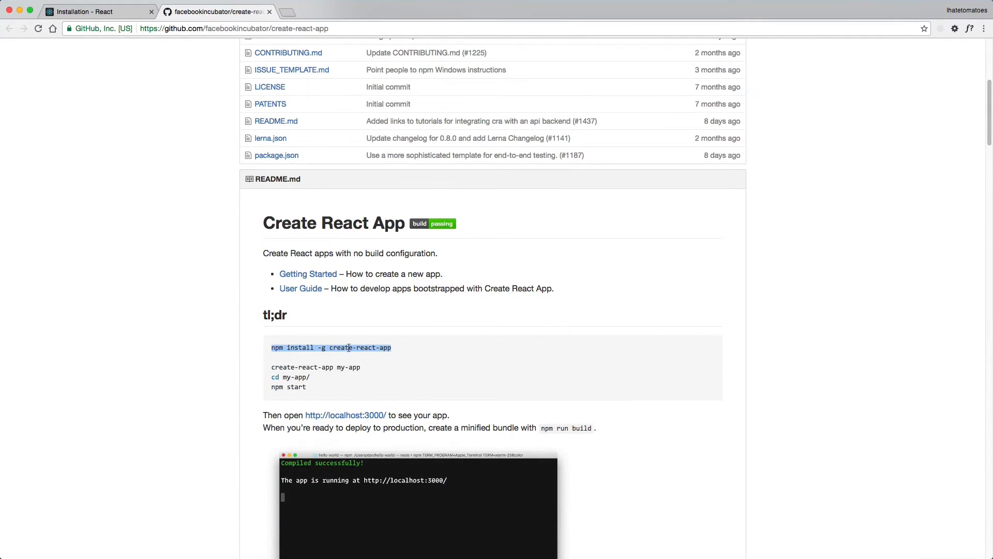
{"action": "scroll", "scroll_direction": "down", "scroll_amount": 3}
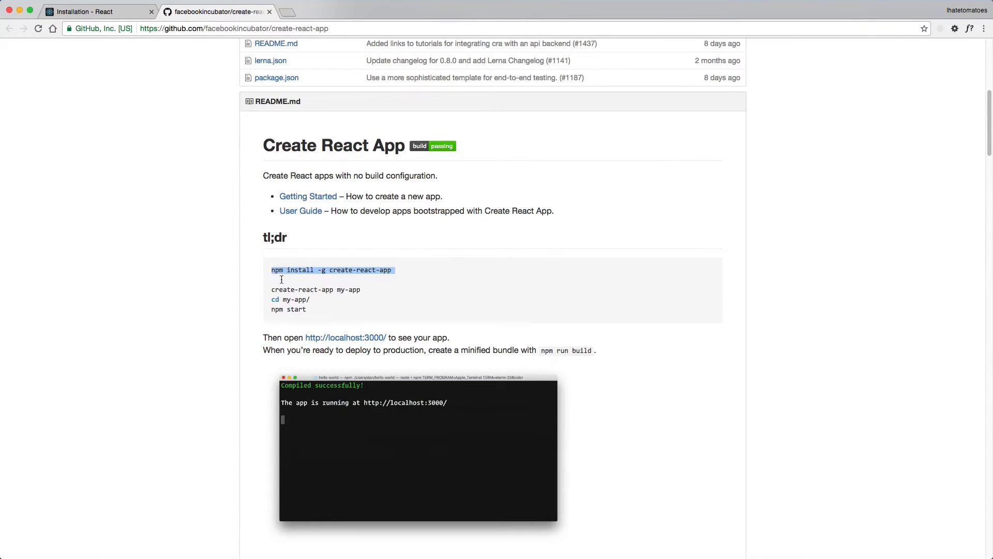
{"action": "left_click", "coordinate": [335, 315]}
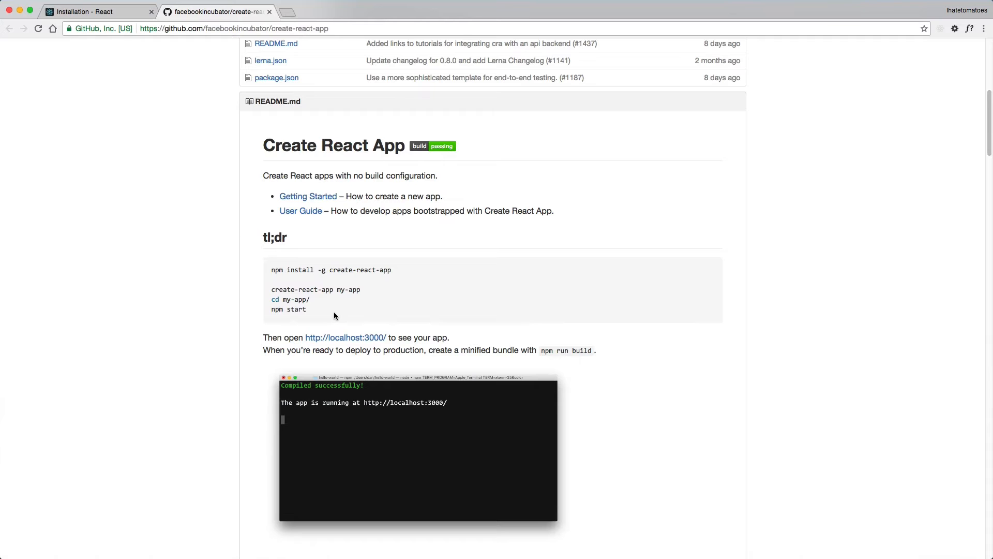
{"action": "scroll", "scroll_direction": "down", "scroll_amount": 3}
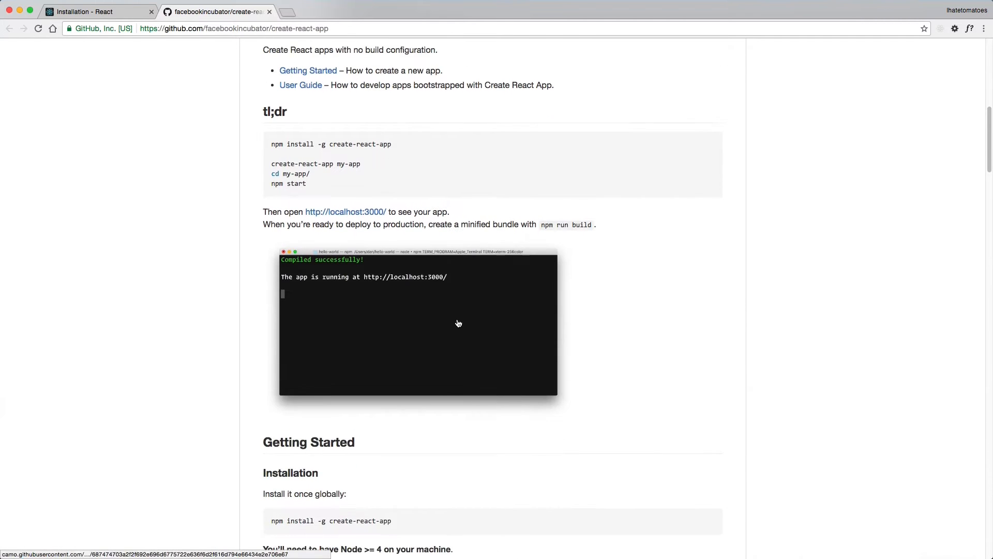
{"action": "scroll", "scroll_direction": "down", "scroll_amount": 3}
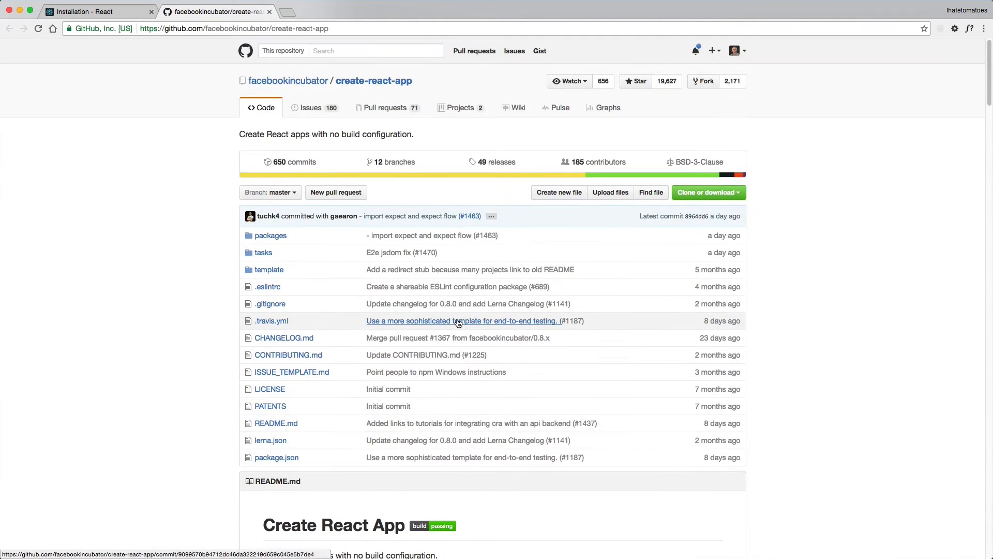
Step: Review the 'Installing React' yarn and npm commands for react and react-dom
{"action": "left_click", "coordinate": [83, 12]}
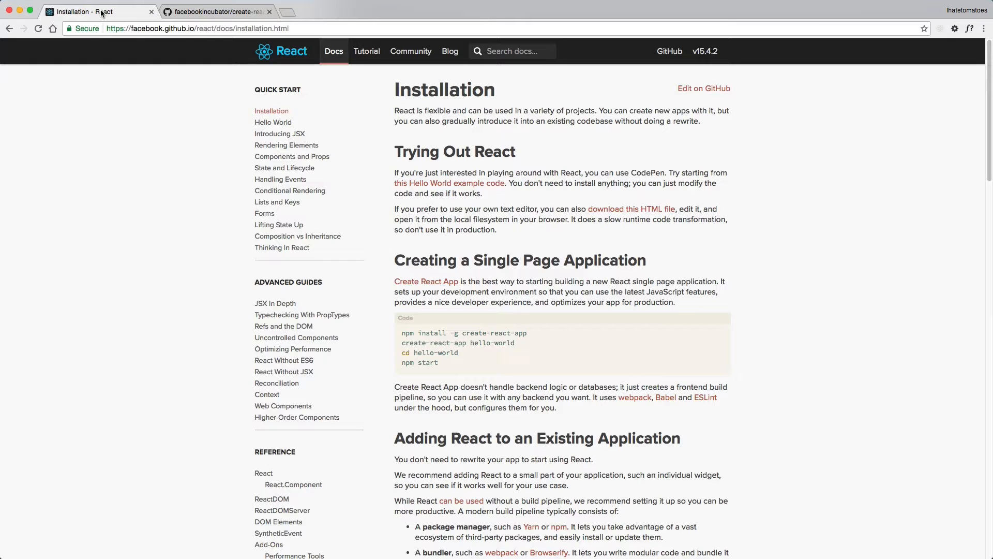
{"action": "scroll", "scroll_direction": "down", "scroll_amount": 3}
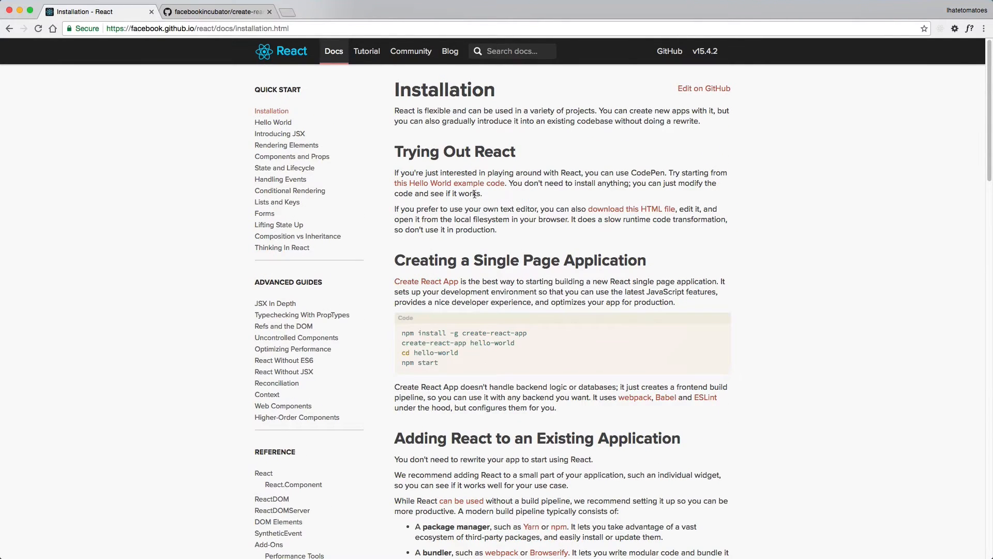
{"action": "mouse_move", "coordinate": [518, 267]}
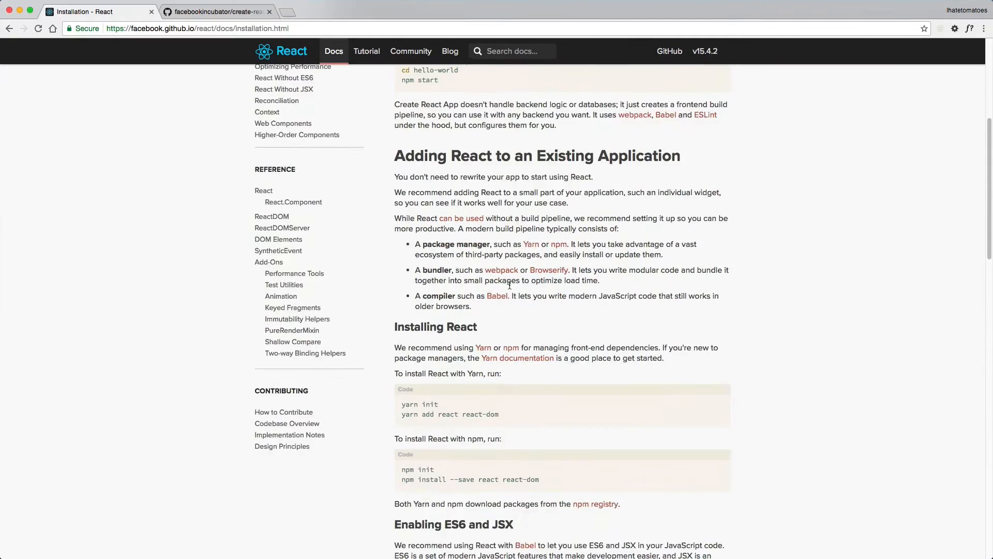
{"action": "scroll", "scroll_direction": "down", "scroll_amount": 3}
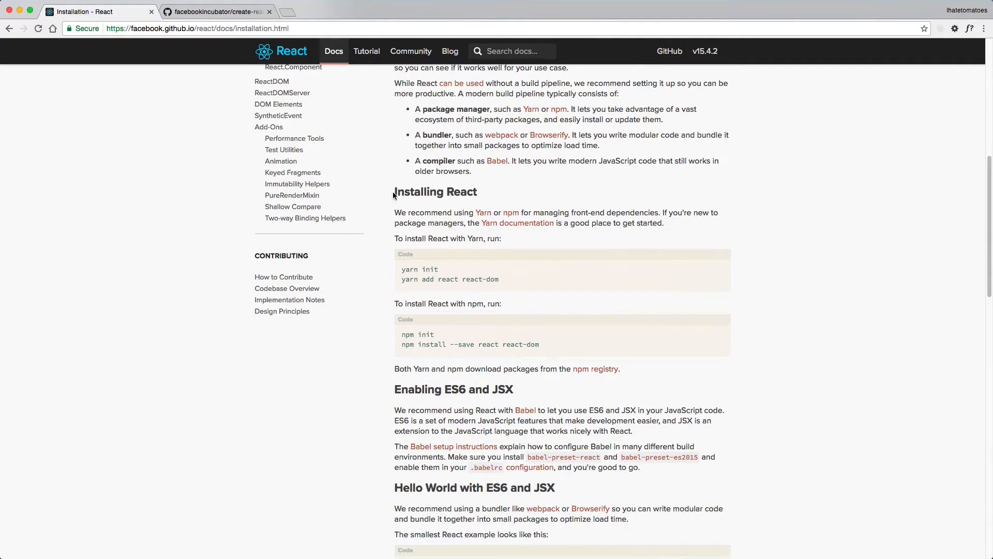
{"action": "mouse_move", "coordinate": [441, 282]}
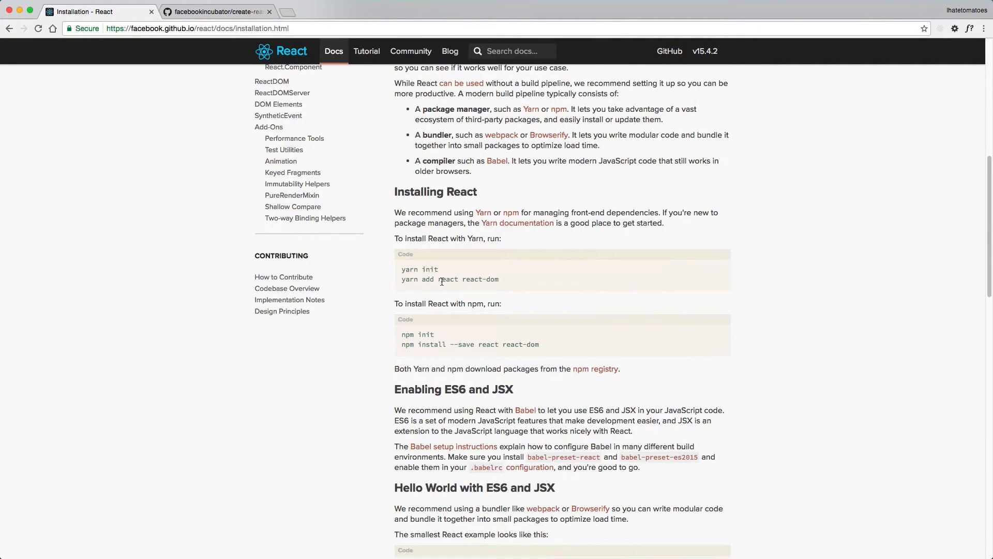
{"action": "double_click", "coordinate": [448, 279]}
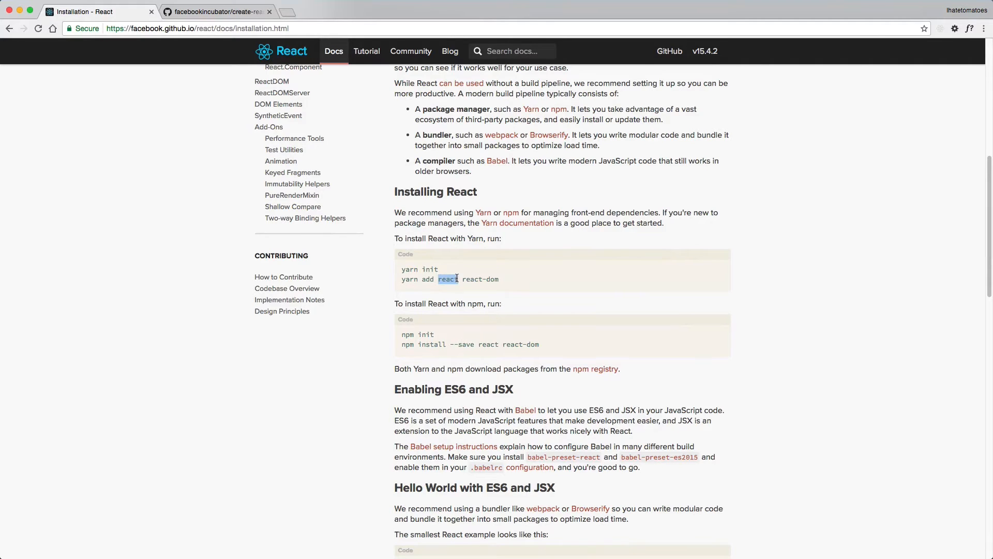
{"action": "left_click_drag", "start_coordinate": [437, 279], "coordinate": [498, 279]}
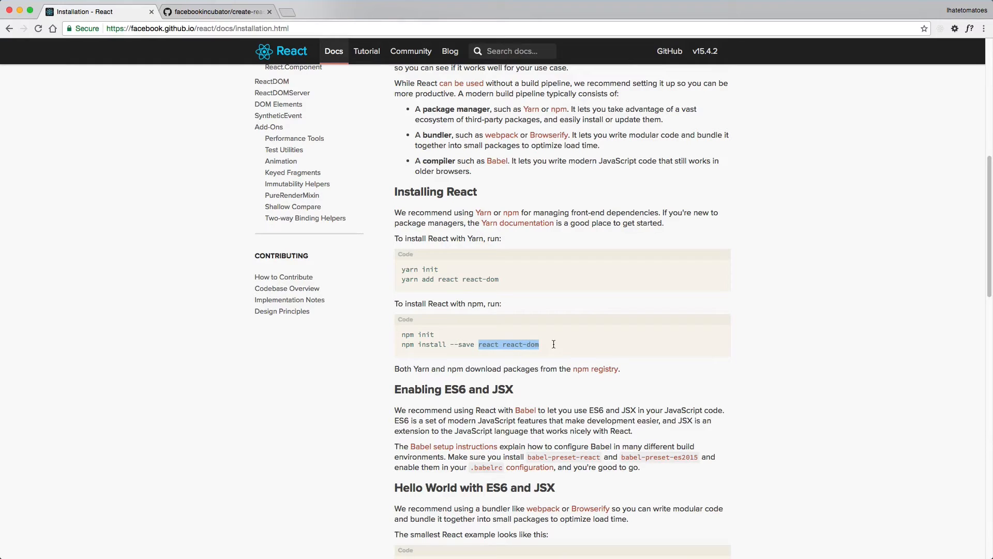
{"action": "left_click", "coordinate": [478, 344]}
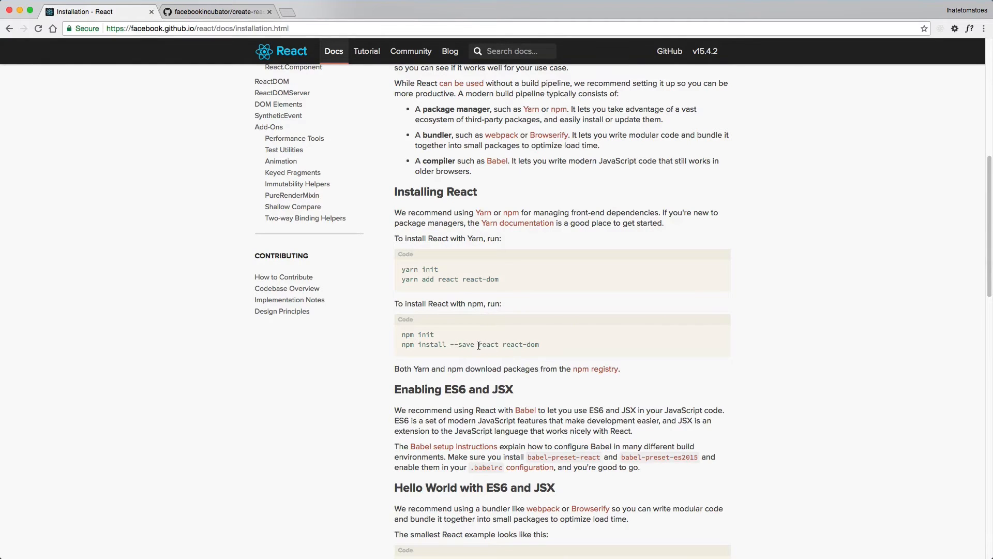
{"action": "key", "text": "Cmd+Tab"}
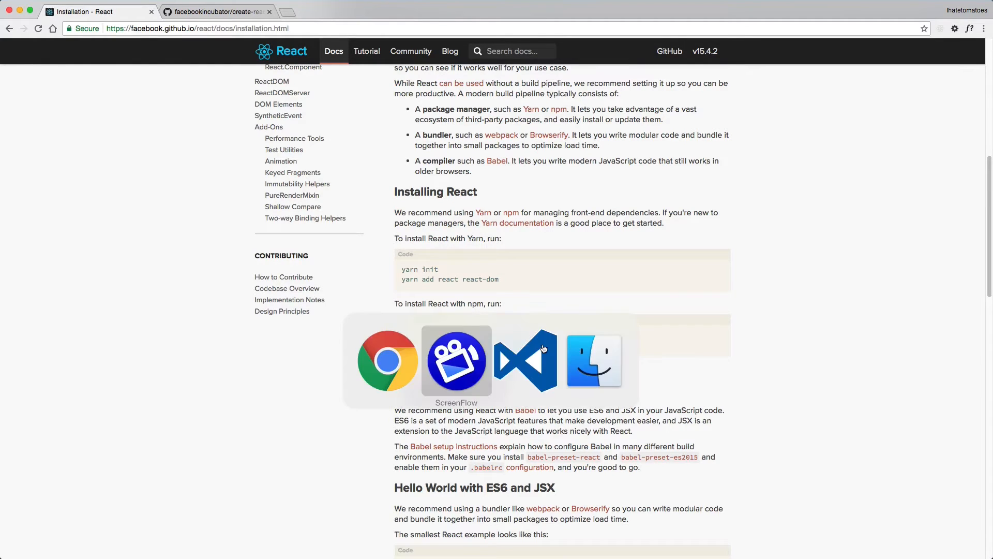
Step: Run npm i -D react react-dom in the webpack-101 terminal
{"action": "left_click", "coordinate": [526, 361]}
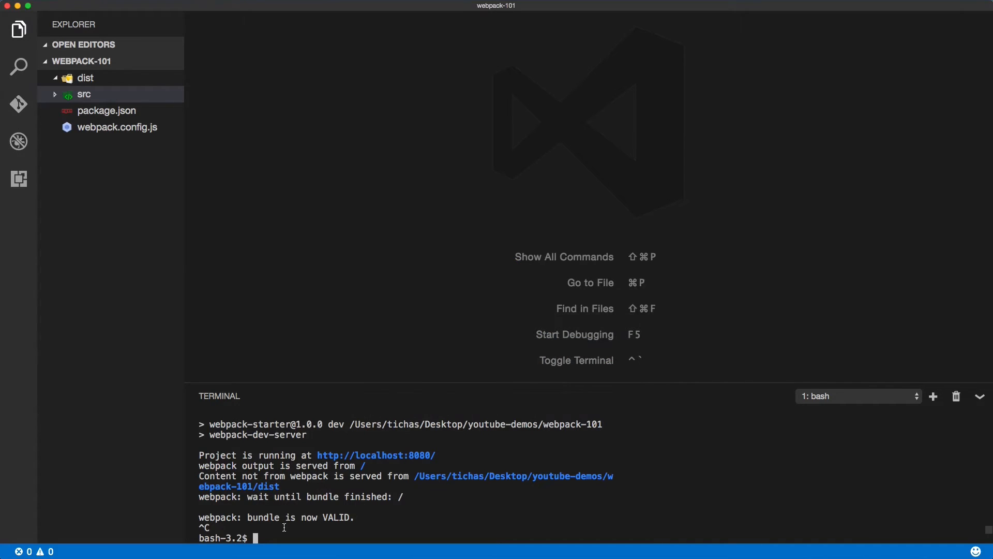
{"action": "type", "text": "npm i -D react react-dom"}
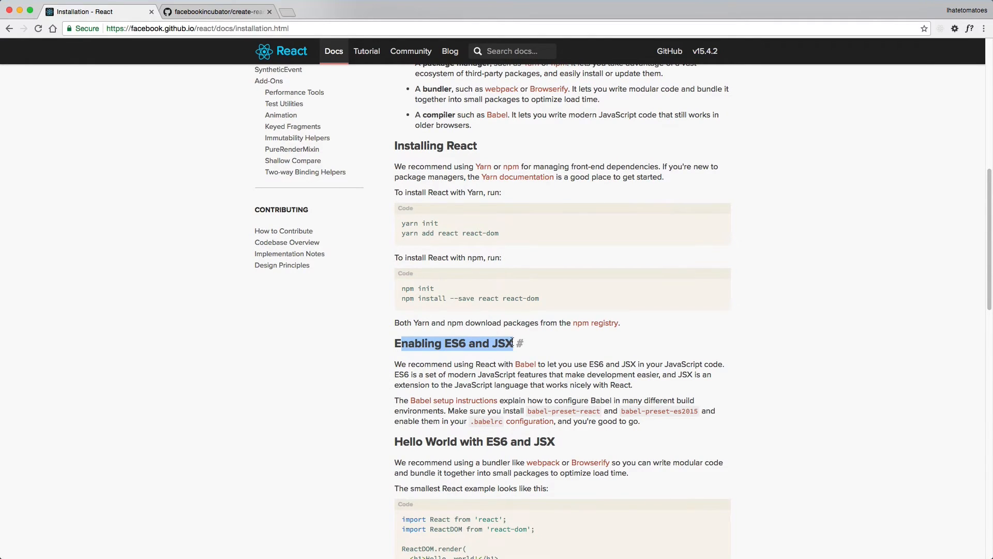
Step: Review the 'Enabling ES6 and JSX' section of the React installation docs
{"action": "left_click", "coordinate": [448, 344]}
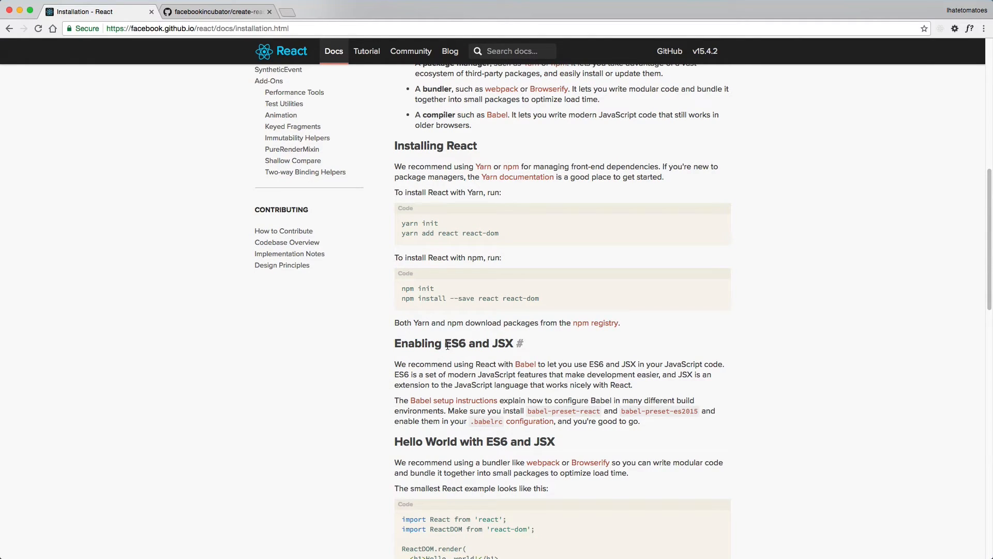
{"action": "mouse_move", "coordinate": [488, 345]}
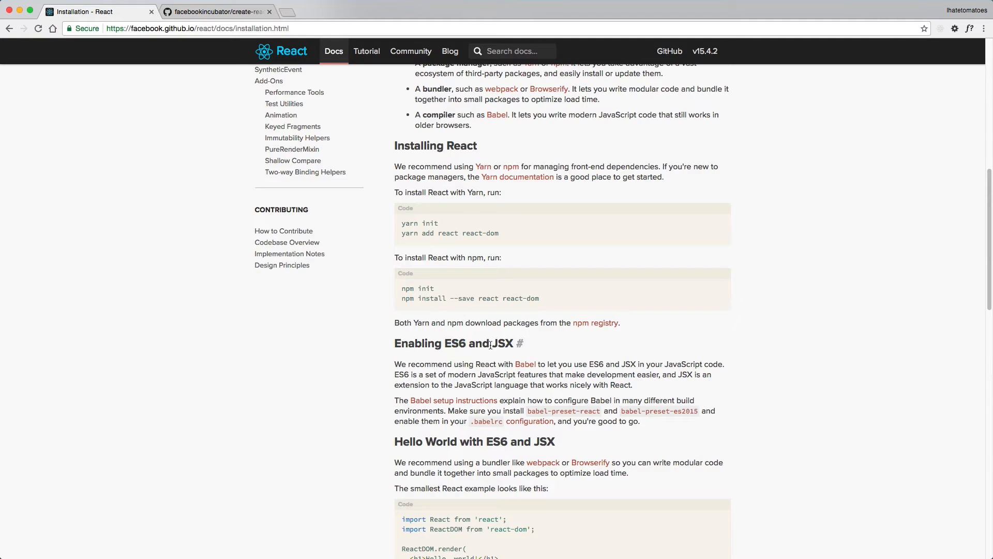
{"action": "double_click", "coordinate": [503, 343]}
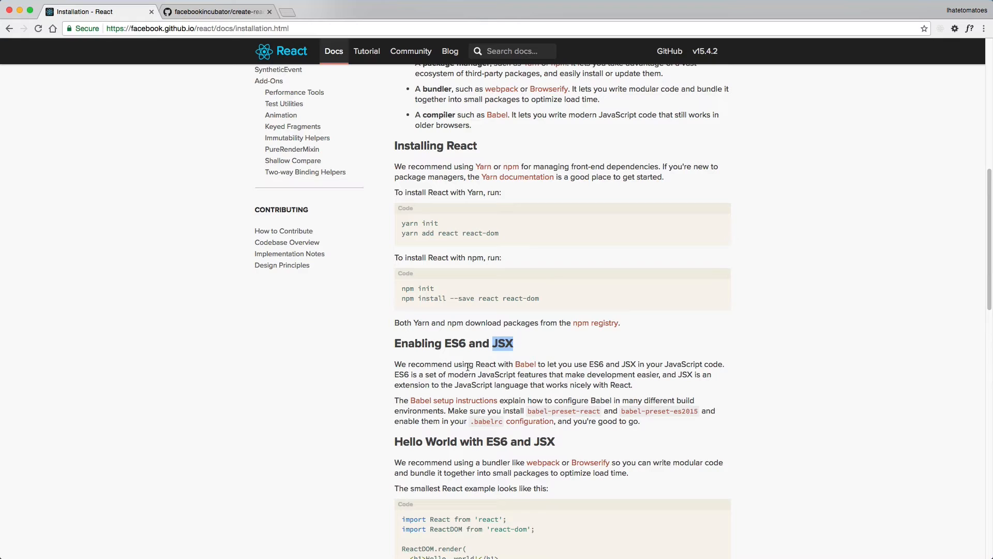
{"action": "scroll", "scroll_direction": "down", "scroll_amount": 3}
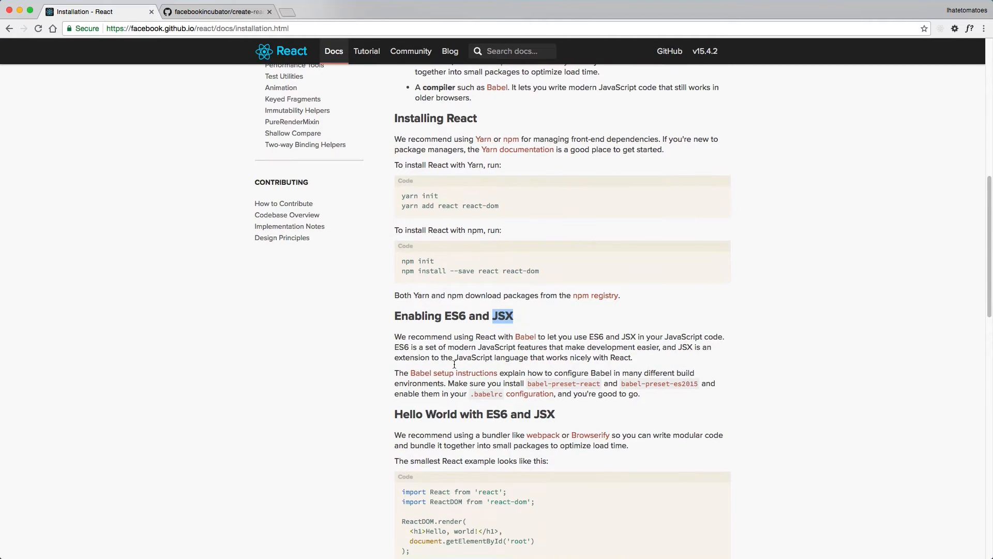
{"action": "mouse_move", "coordinate": [524, 341]}
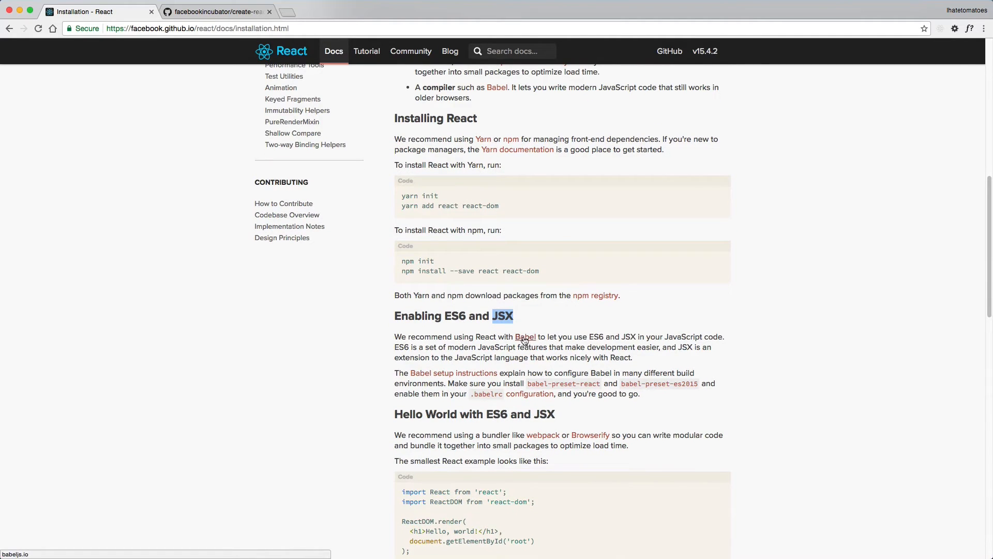
{"action": "left_click", "coordinate": [523, 340]}
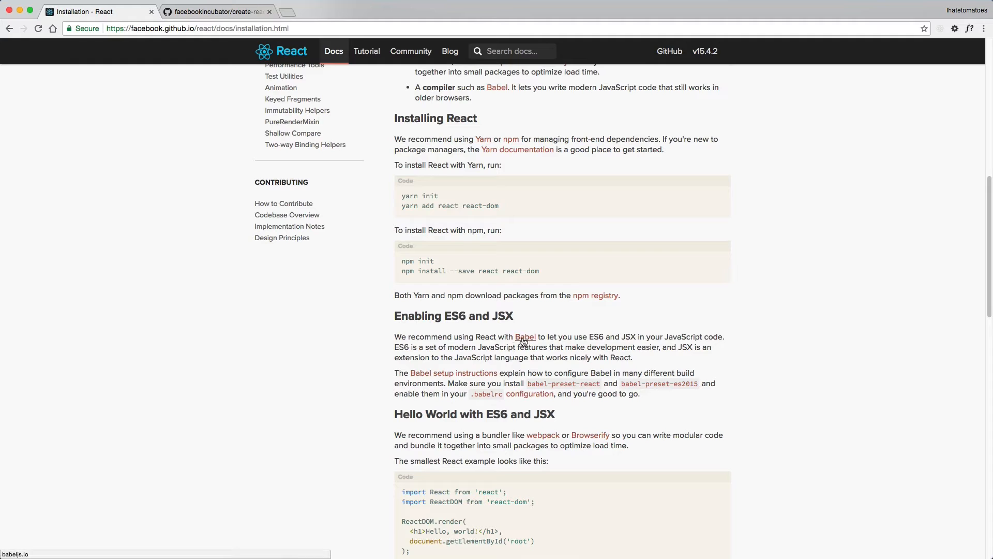
Step: Open the Babel website babeljs.io in a new Chrome tab
{"action": "left_click", "coordinate": [525, 337]}
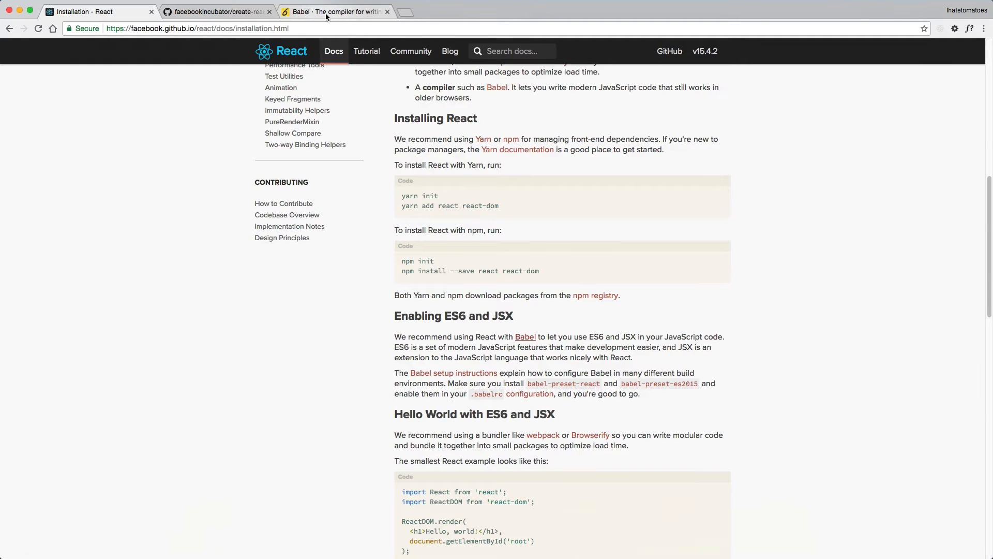
{"action": "left_click", "coordinate": [335, 12]}
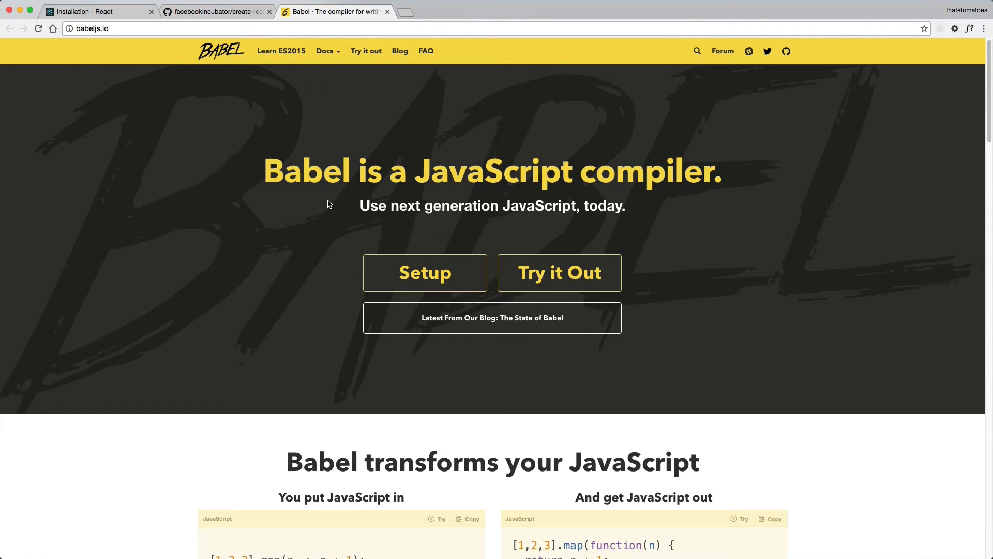
{"action": "mouse_move", "coordinate": [347, 302]}
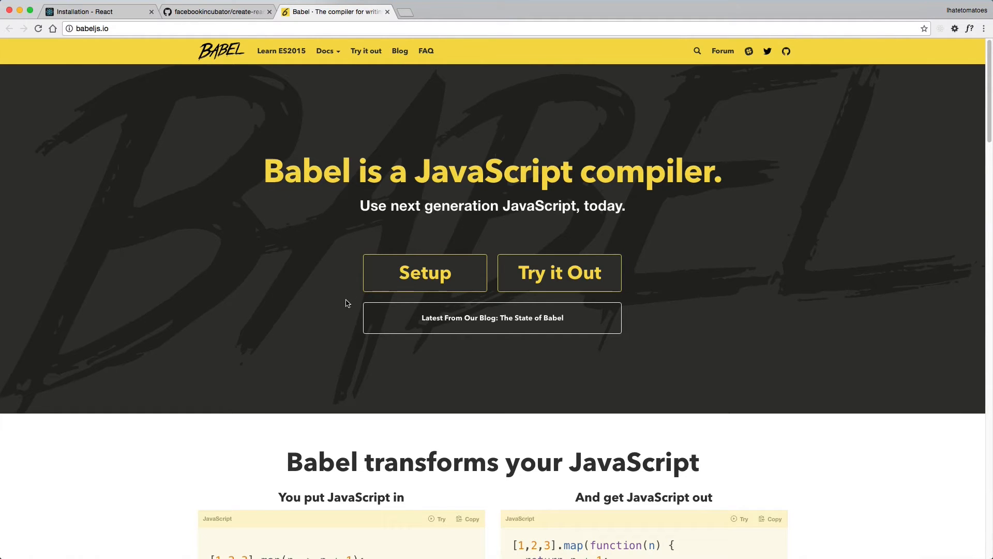
{"action": "mouse_move", "coordinate": [346, 223]}
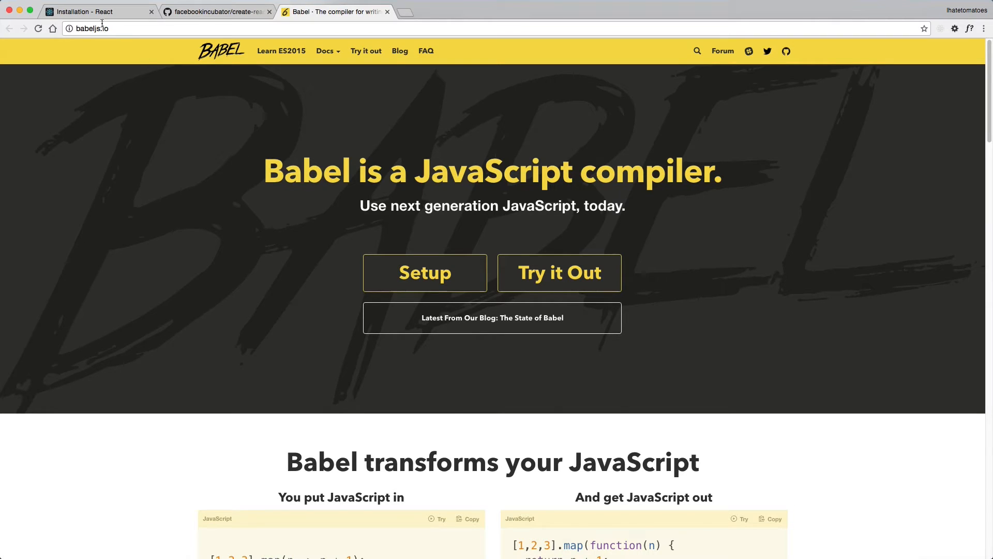
{"action": "left_click", "coordinate": [93, 11]}
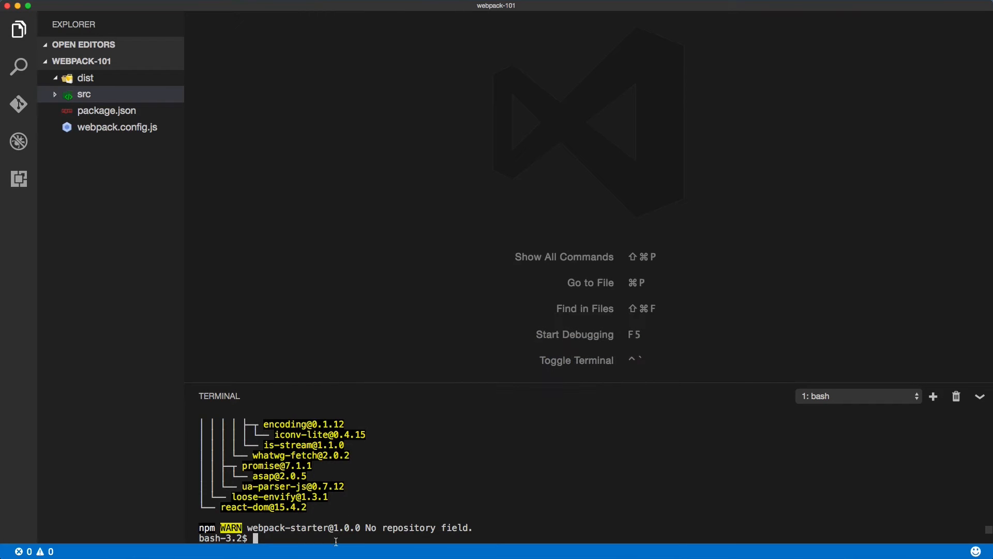
Step: Enter npm i -D babel babel-preset-react babel-preset-es2015 in the terminal
{"action": "type", "text": "npm i -D babel"}
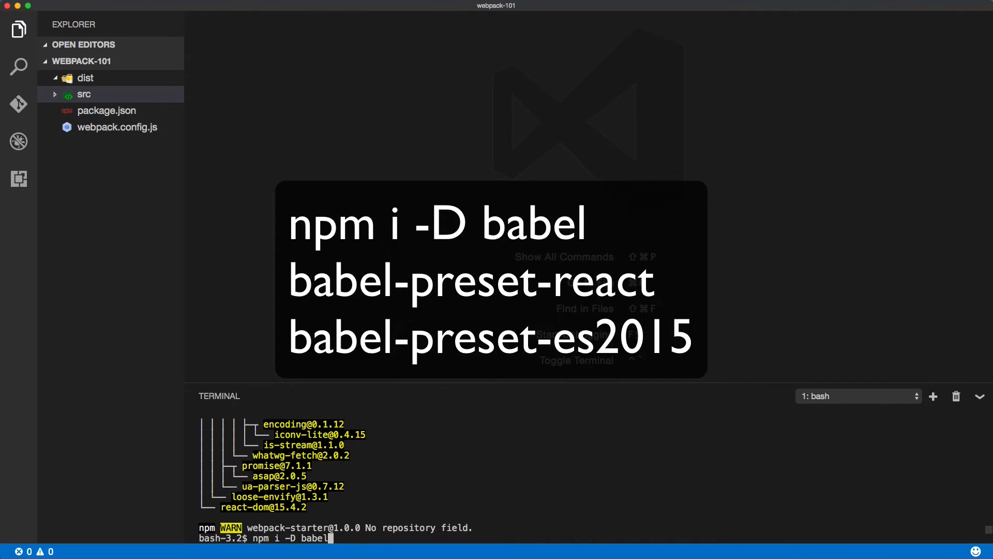
{"action": "type", "text": "babel-preset-react babel-preset-"}
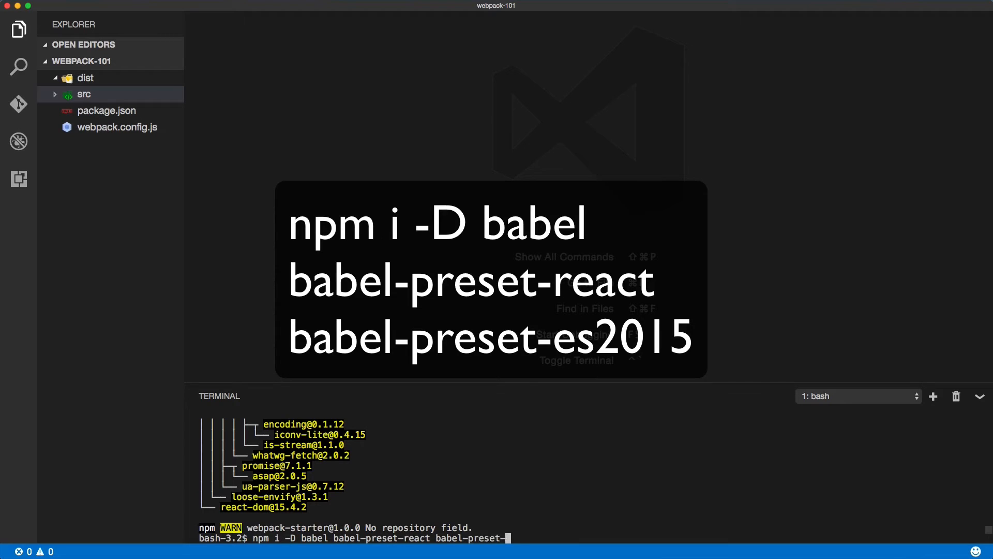
{"action": "type", "text": "es2015"}
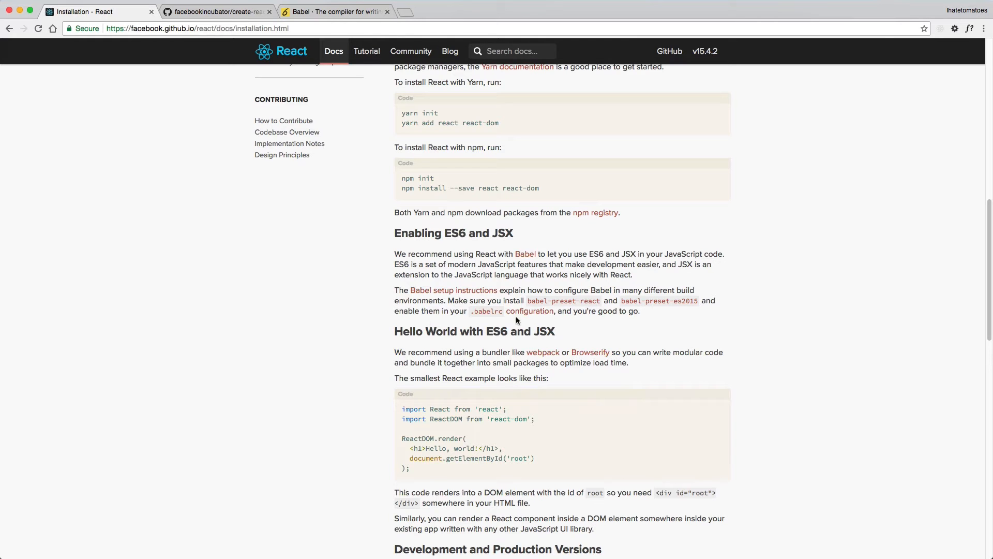
Step: Rearrange the window to show the React docs' 'Enabling ES6 and JSX' section
{"action": "left_click_drag", "start_coordinate": [703, 300], "coordinate": [443, 311]}
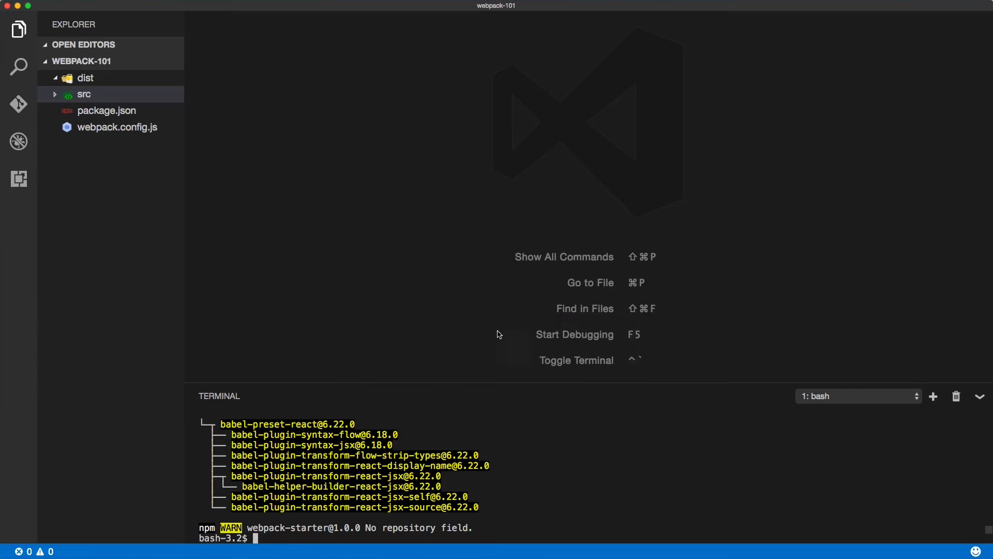
Step: Create .babelrc in the project root containing { "presets": ["es2015", "react"] }
{"action": "left_click", "coordinate": [111, 61]}
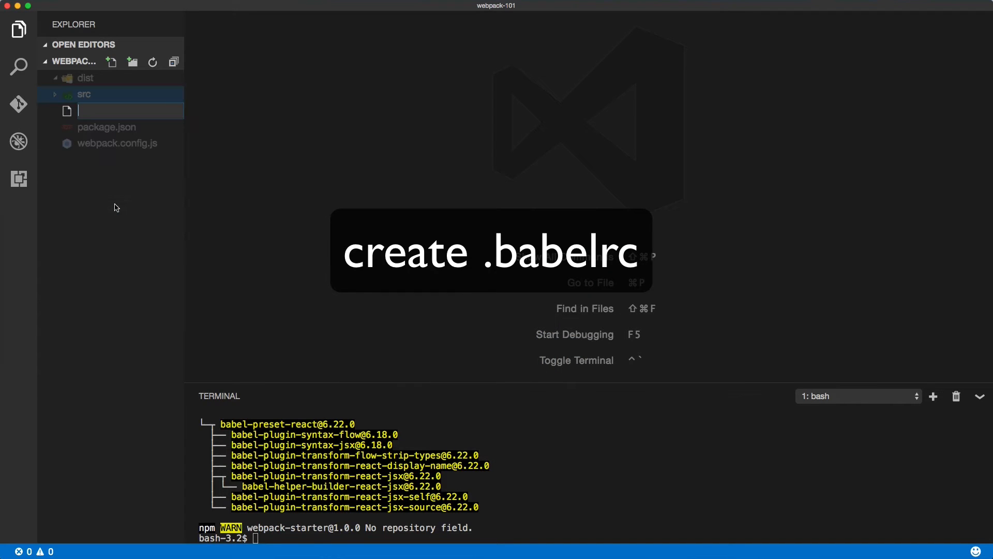
{"action": "type", "text": ".babelrc"}
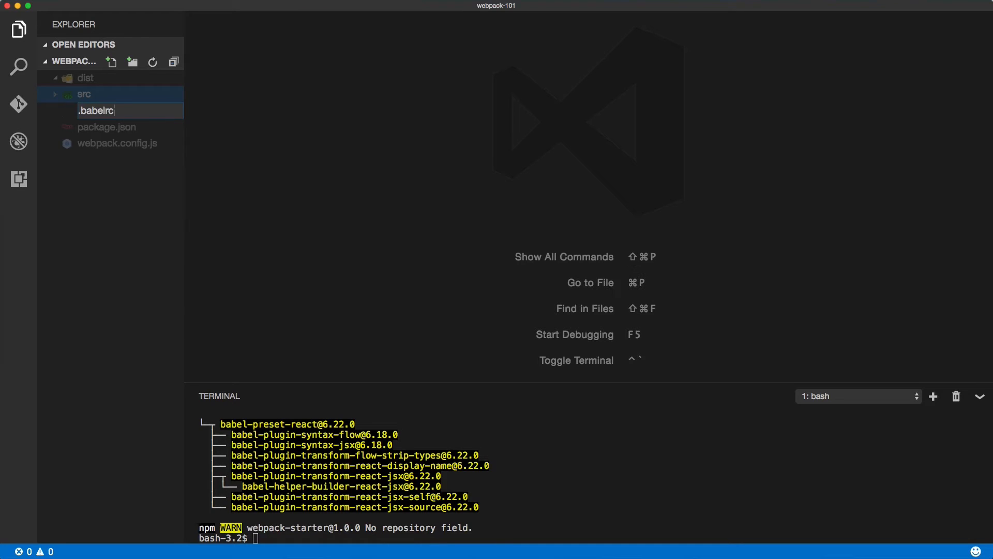
{"action": "key", "text": "Enter"}
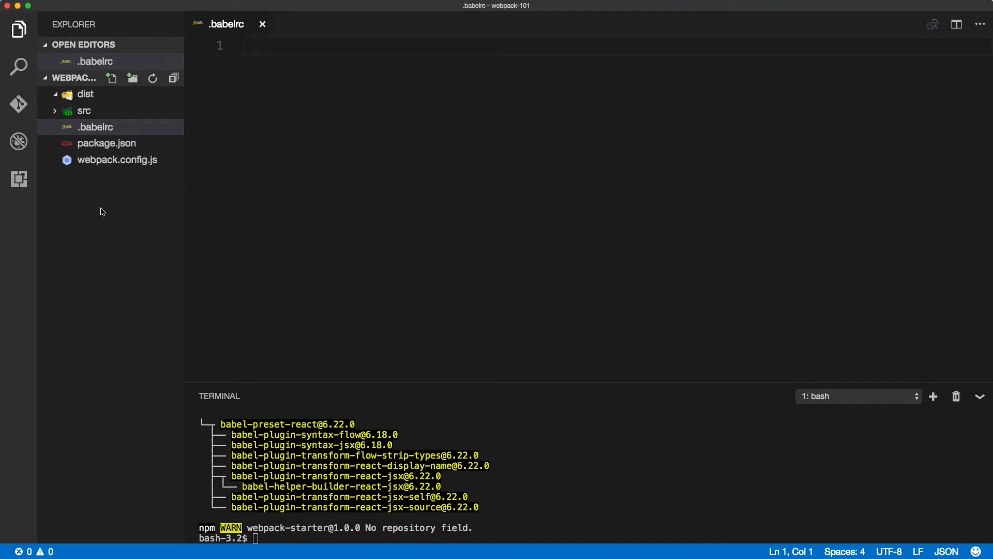
{"action": "type", "text": "{}"}
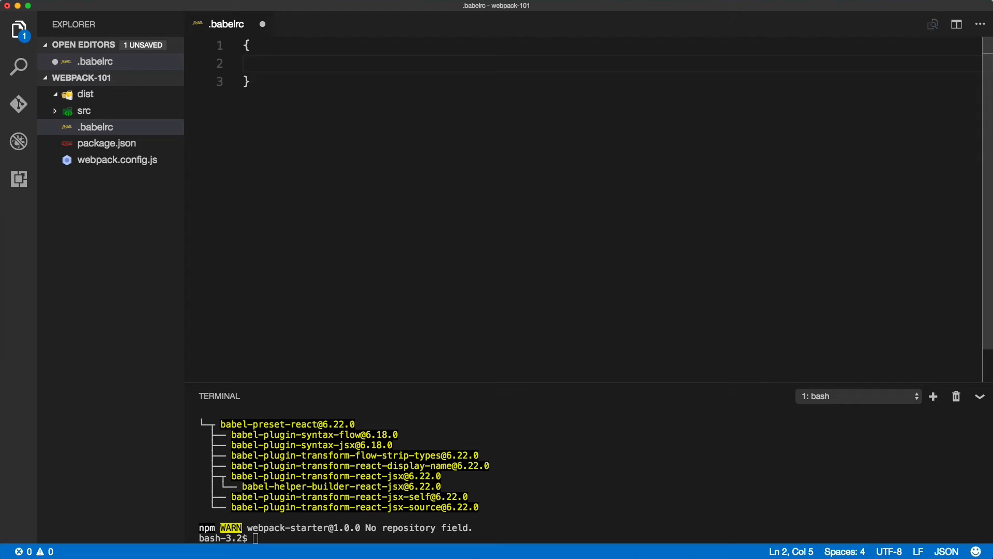
{"action": "type", "text": "\"presets\""}
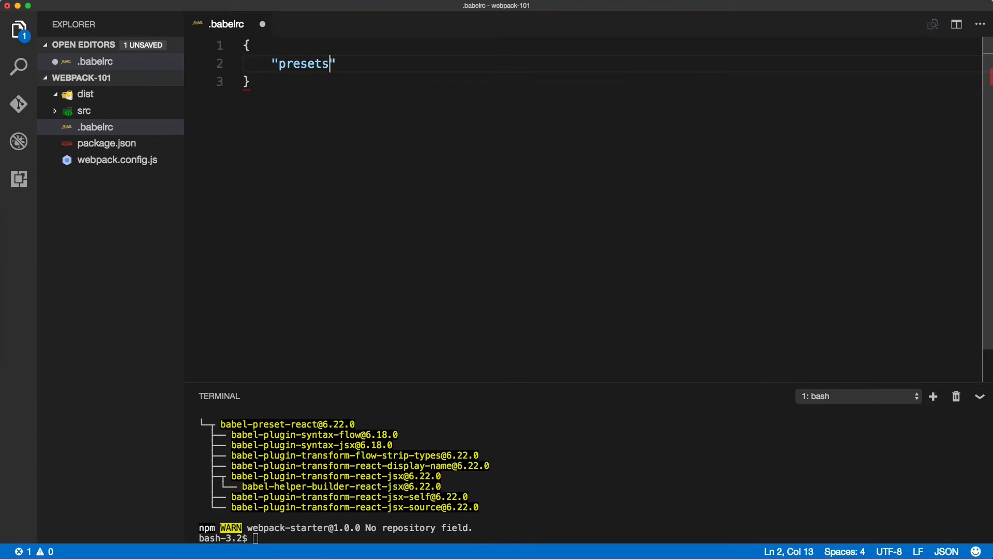
{"action": "type", "text": ":"}
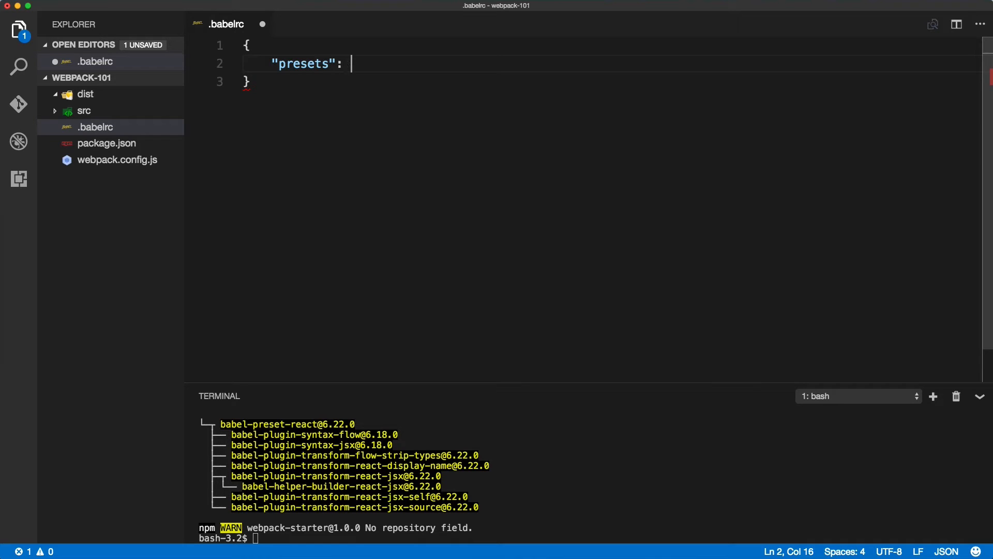
{"action": "type", "text": "[]"}
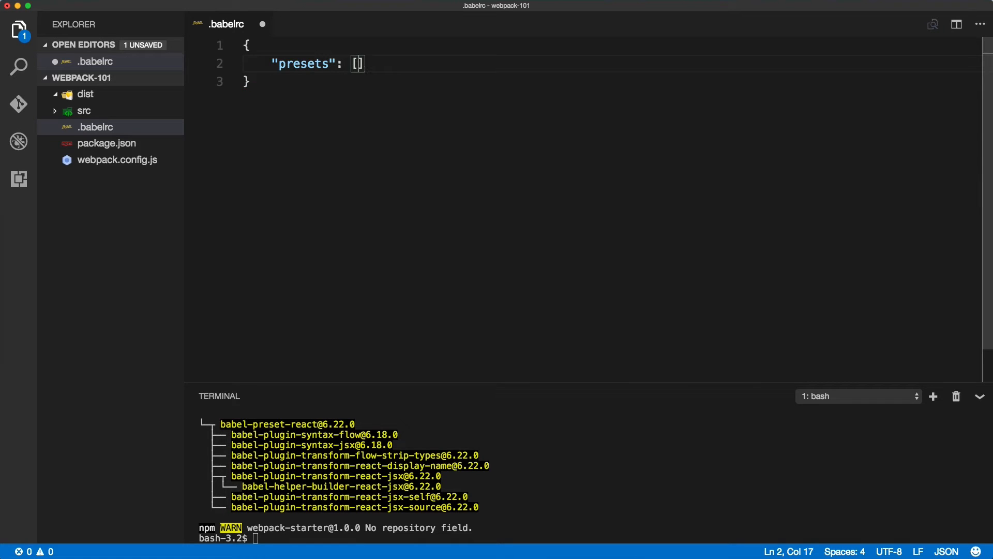
{"action": "type", "text": "\"es2015\","}
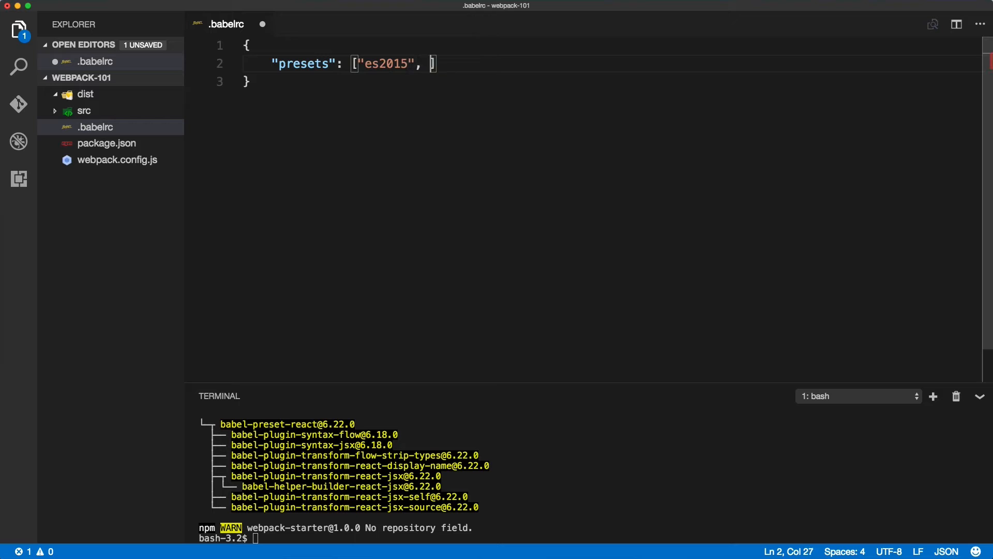
{"action": "type", "text": "\"react\""}
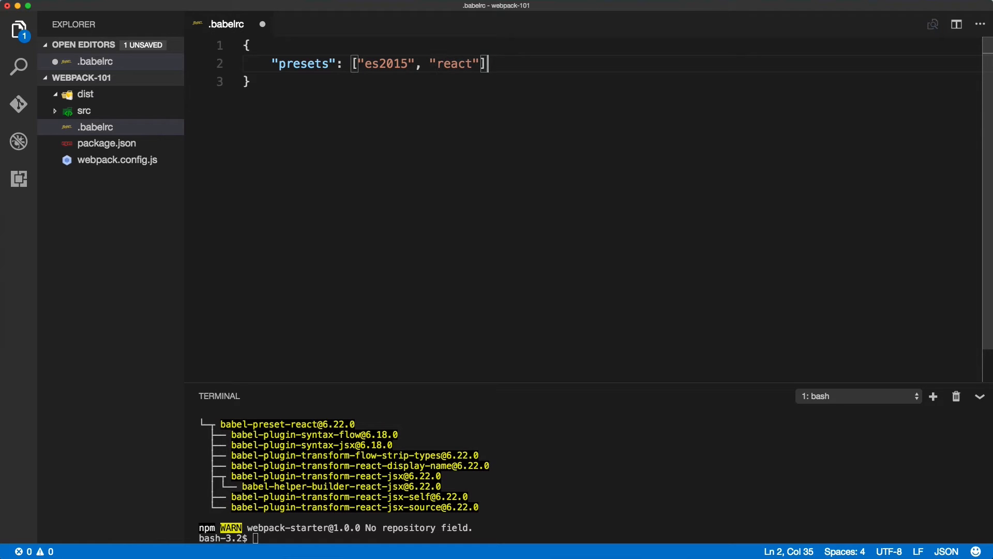
Step: Save .babelrc and copy React's smallest Hello World example code from the docs
{"action": "key", "text": "cmd+s"}
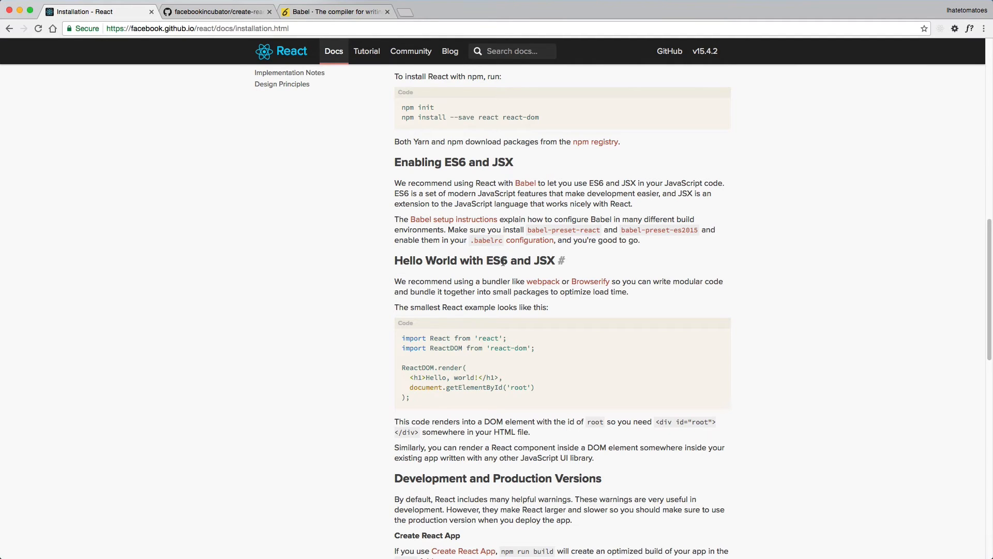
{"action": "left_click_drag", "start_coordinate": [402, 338], "coordinate": [410, 398]}
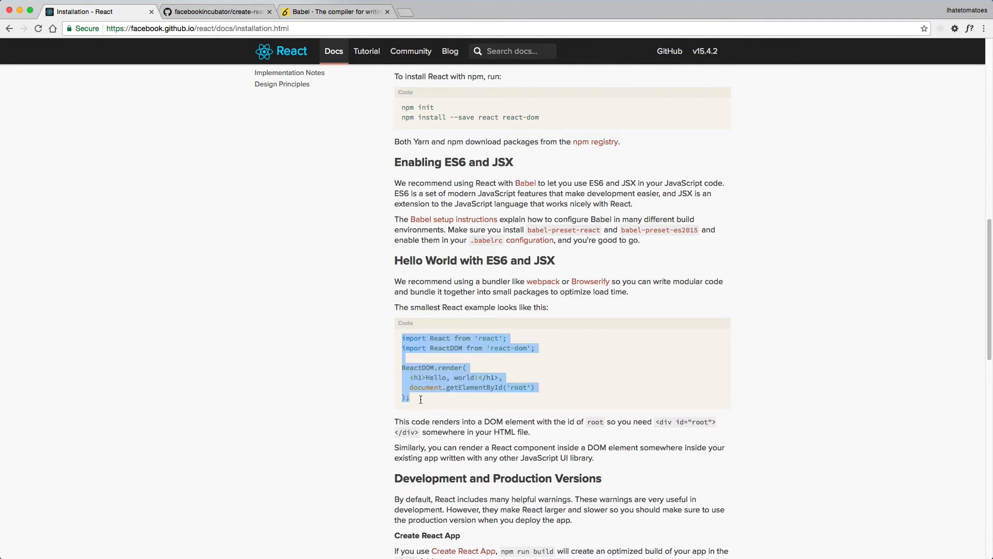
{"action": "key", "text": "Cmd+Tab"}
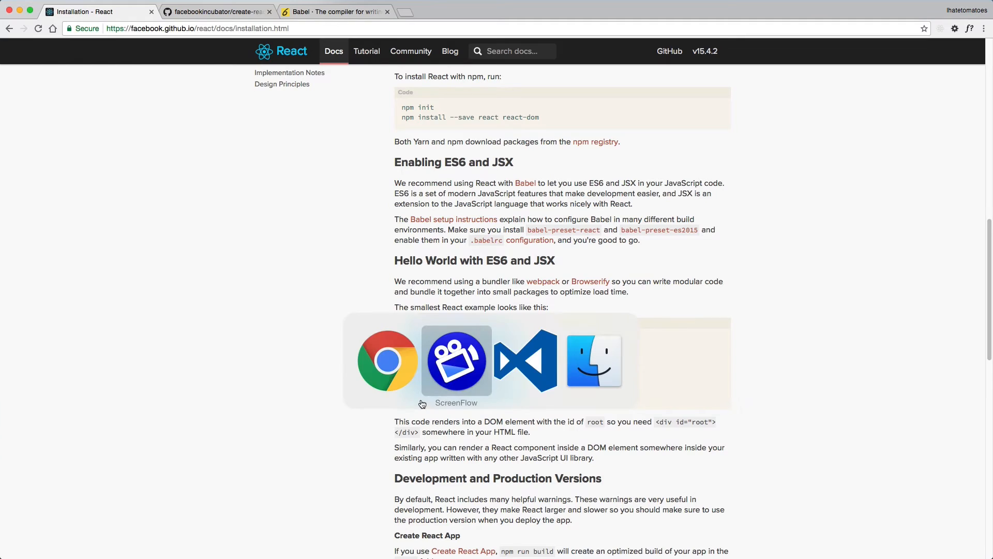
{"action": "left_click", "coordinate": [526, 361]}
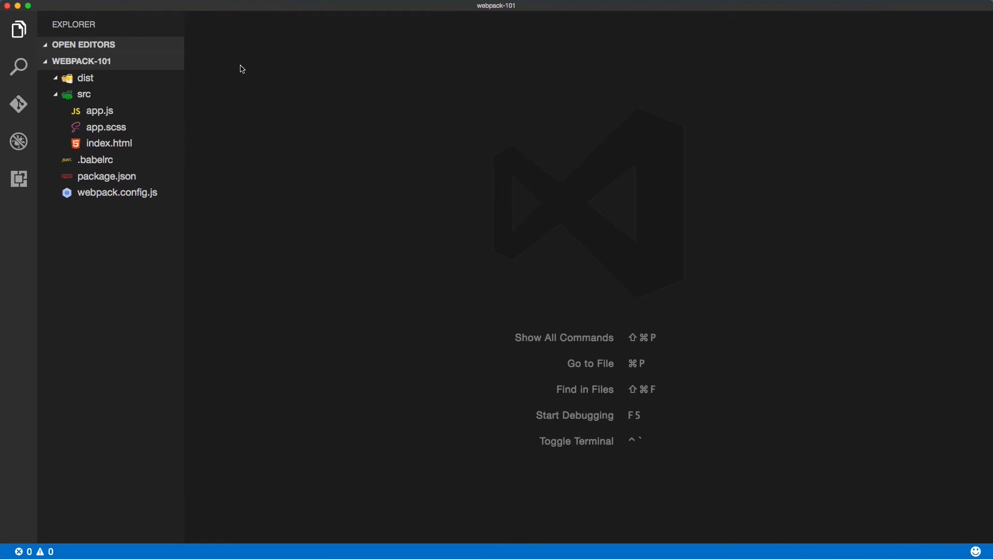
Step: Paste the Hello World ReactDOM render code into src/app.js, save, and open index.html
{"action": "double_click", "coordinate": [99, 110]}
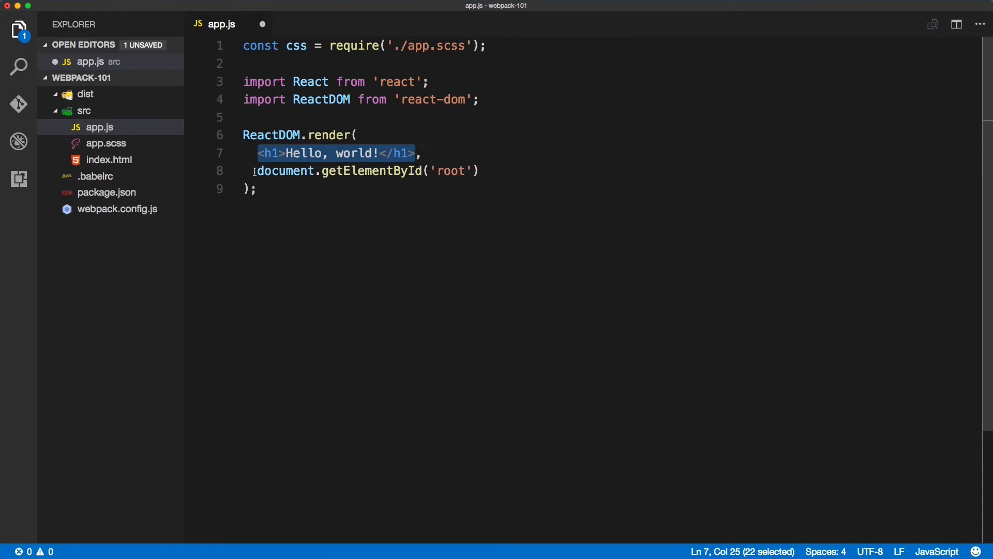
{"action": "double_click", "coordinate": [451, 172]}
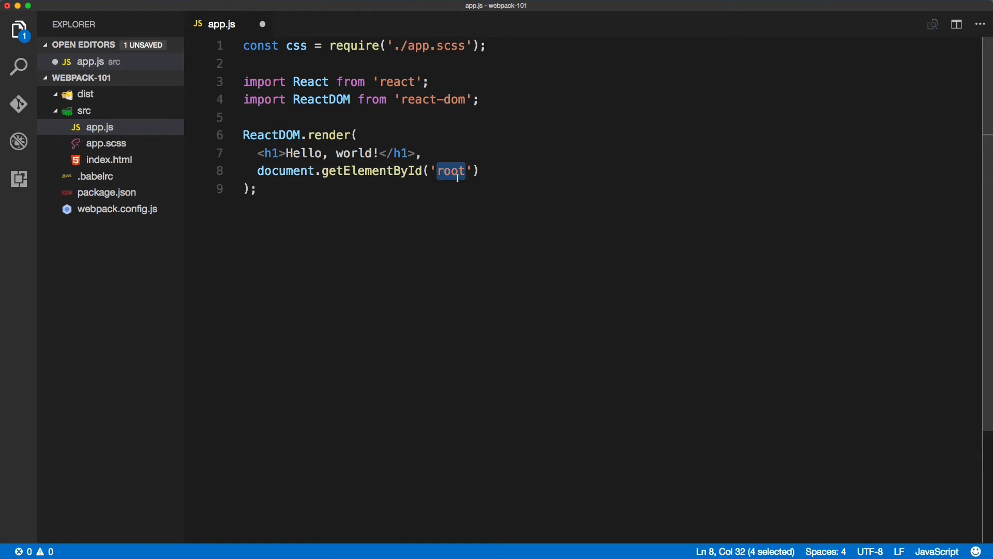
{"action": "key", "text": "cmd+s"}
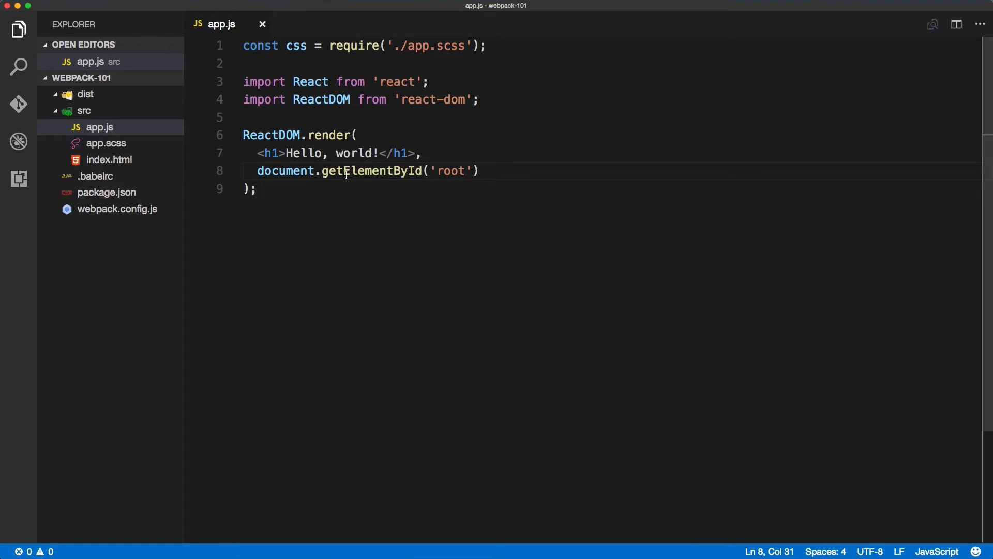
{"action": "left_click", "coordinate": [109, 160]}
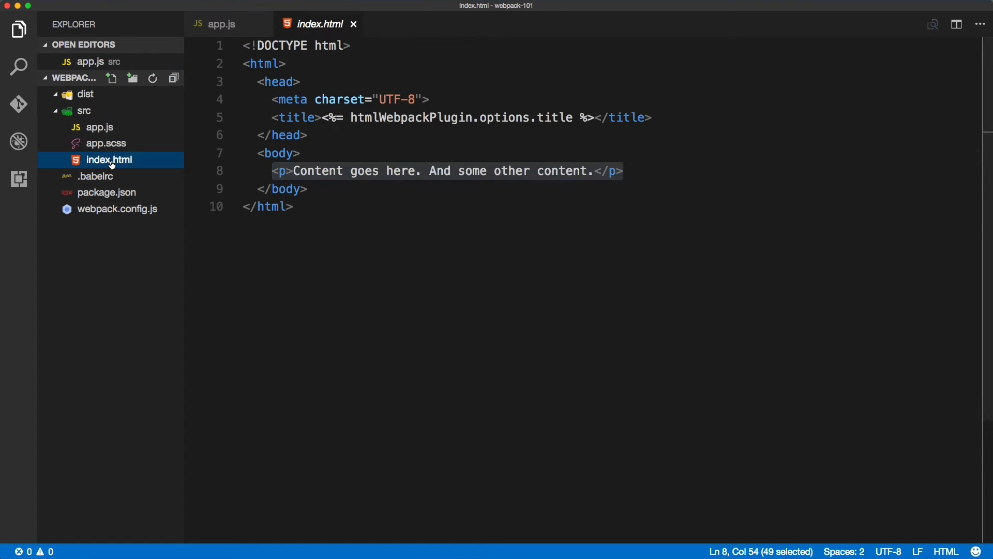
Step: Expand #root into <div id="root"></div> in index.html's body and save
{"action": "left_click", "coordinate": [269, 171]}
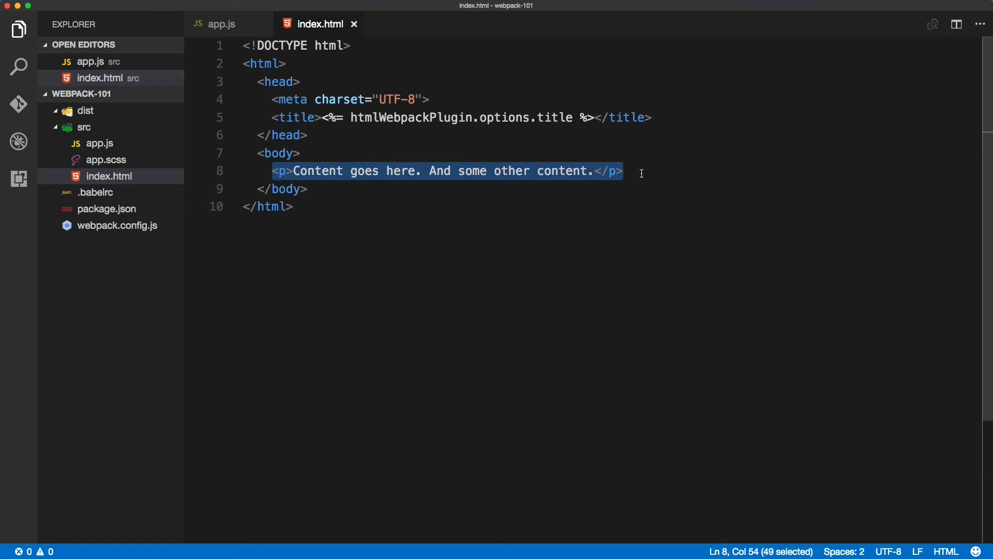
{"action": "type", "text": "#roo"}
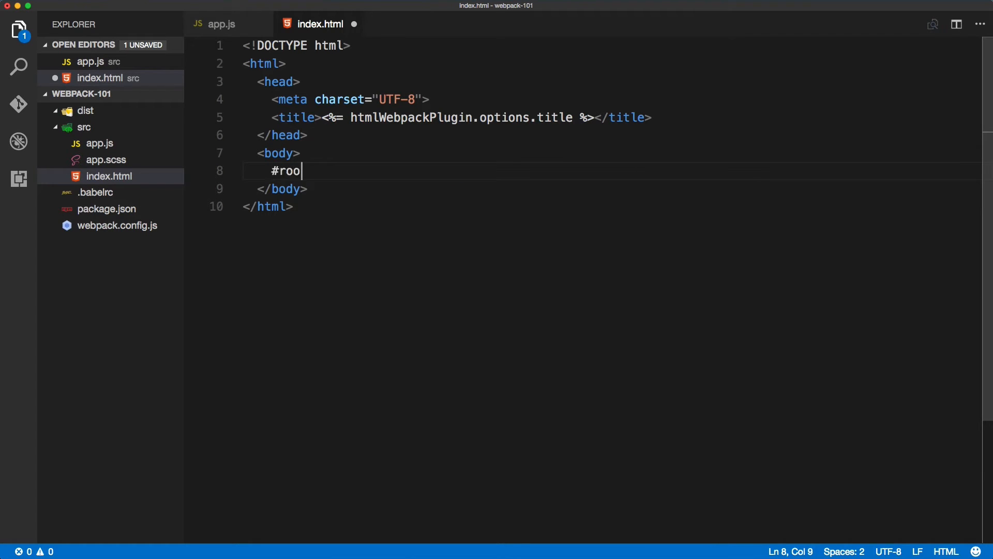
{"action": "key", "text": "Tab"}
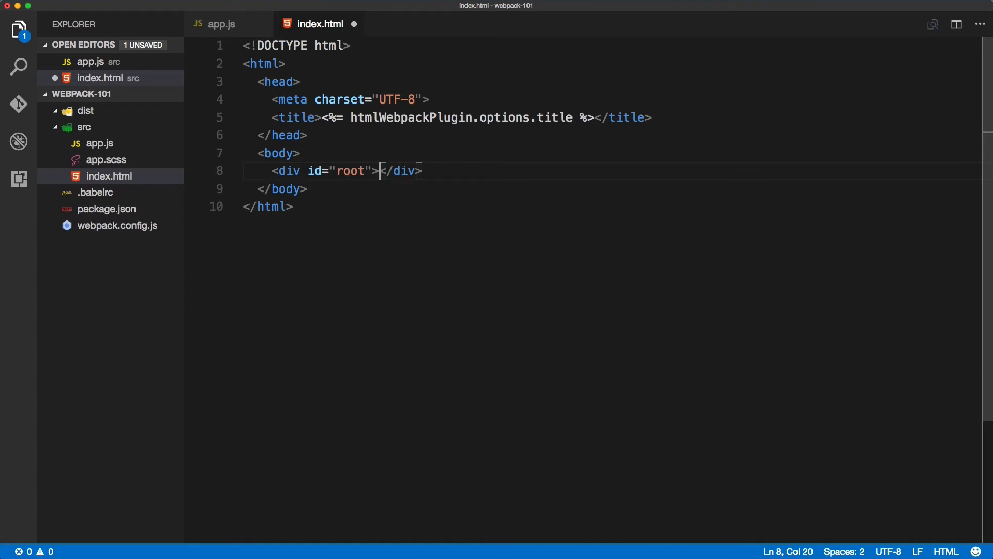
{"action": "key", "text": "cmd+s"}
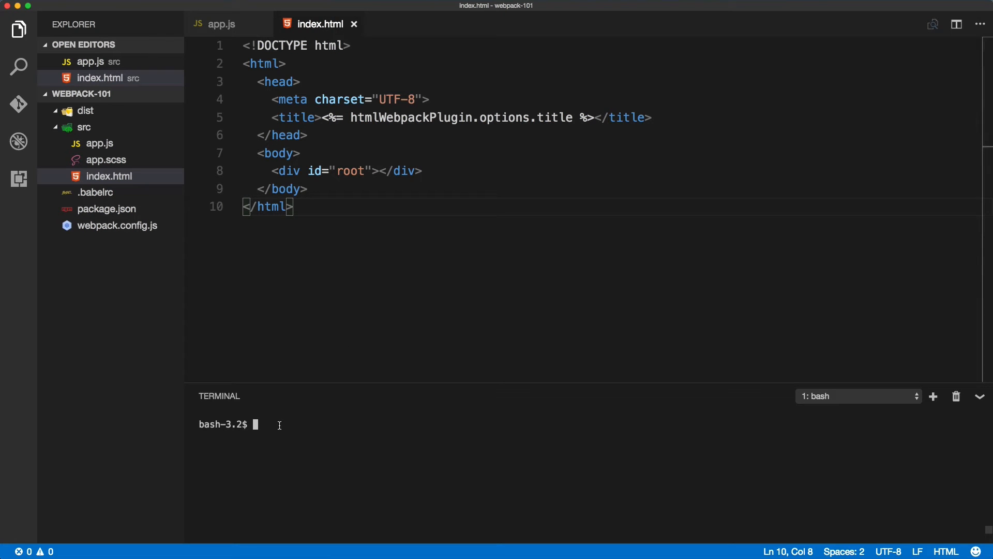
Step: Run npm run dev, which fails with an app.js parse error, then open webpack.config.js
{"action": "type", "text": "npm run dev"}
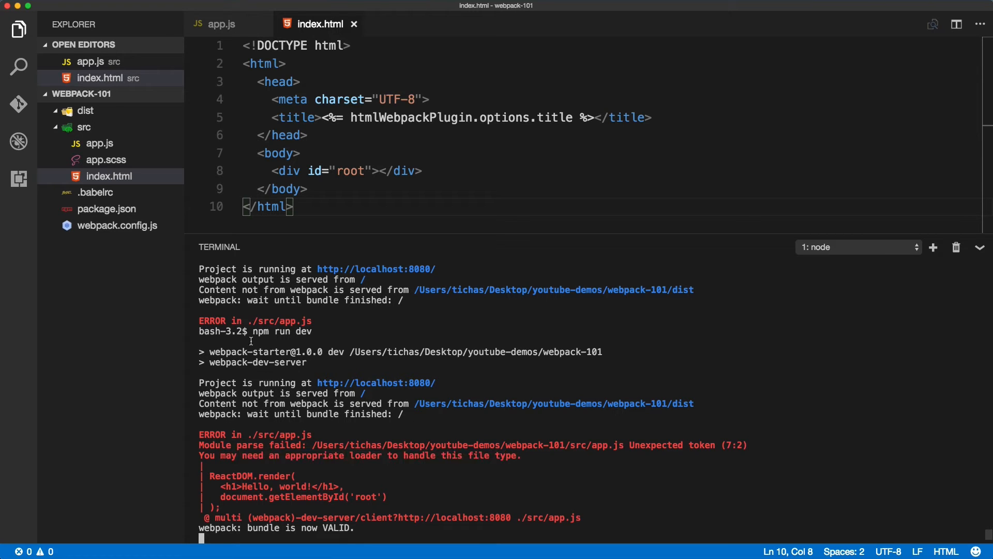
{"action": "left_click", "coordinate": [109, 176]}
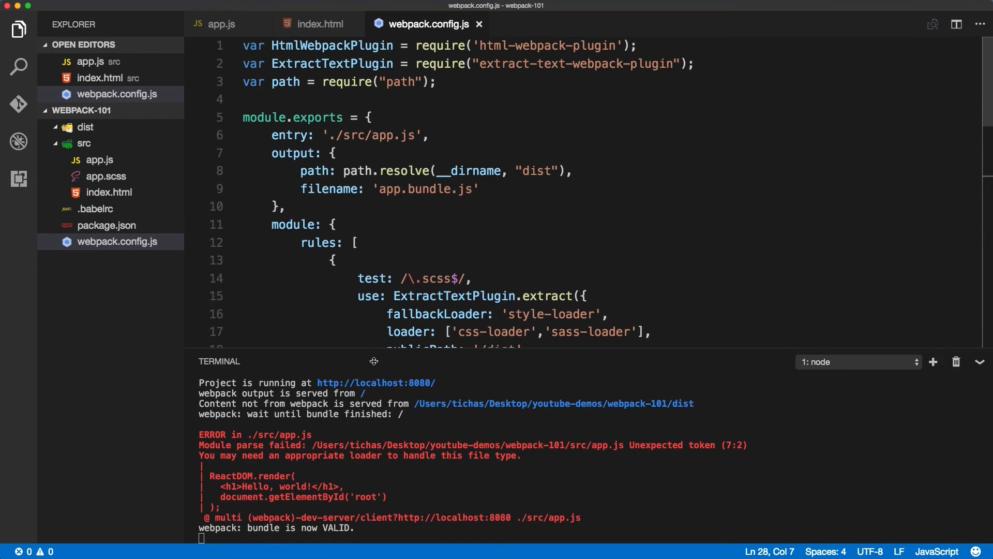
Step: Scroll webpack.config.js down to the module.rules array
{"action": "scroll", "scroll_direction": "down", "scroll_amount": 3}
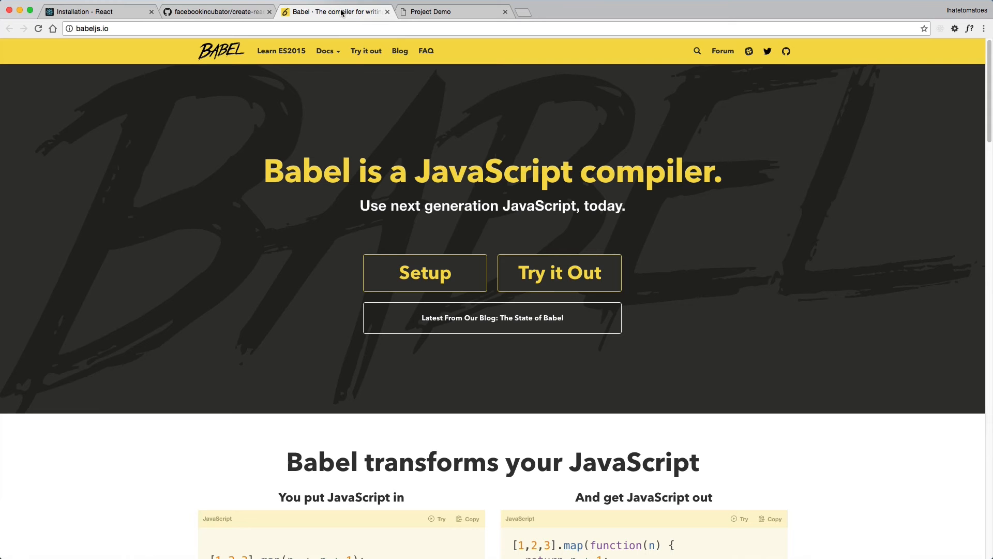
{"action": "mouse_move", "coordinate": [480, 195]}
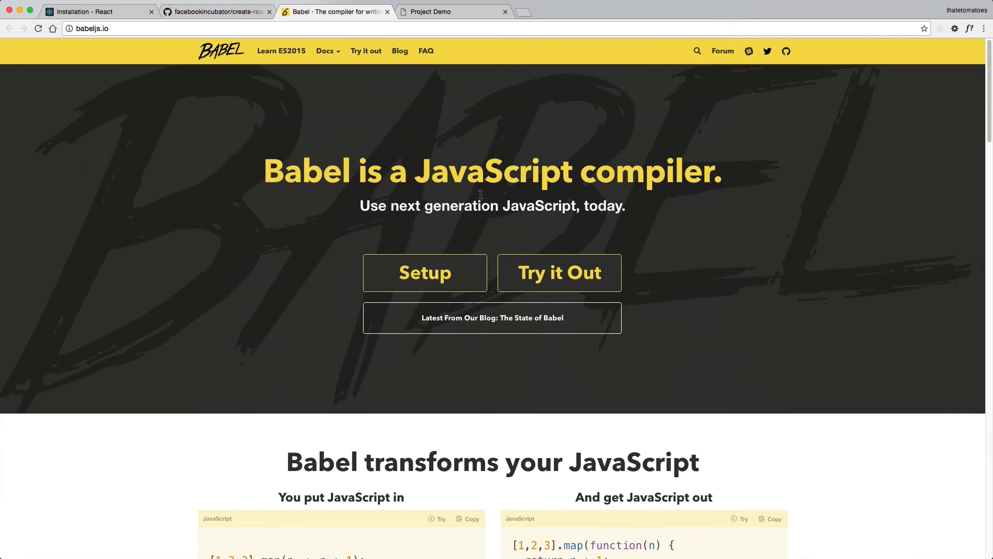
Step: Go to Babel's Setup docs for webpack and highlight the babel-loader install command
{"action": "left_click", "coordinate": [326, 51]}
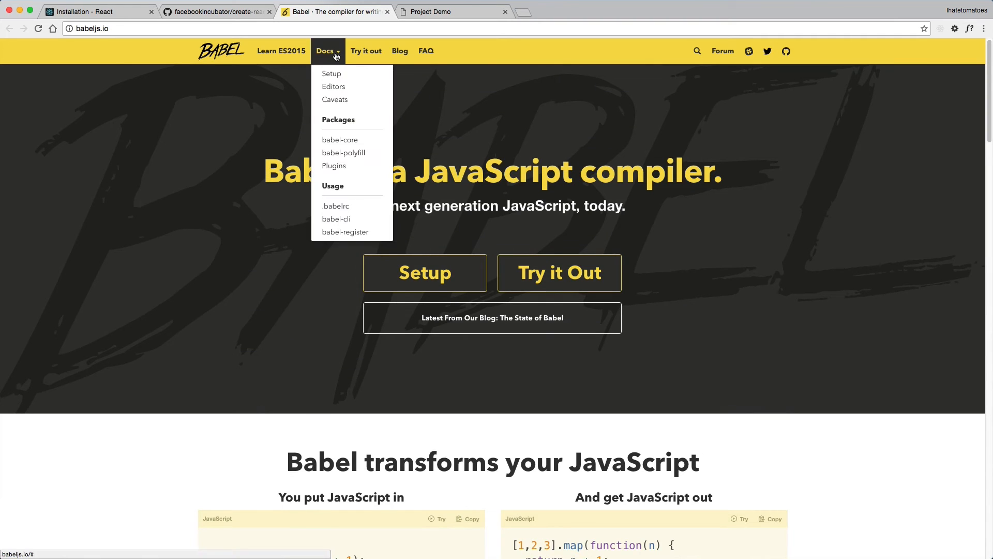
{"action": "mouse_move", "coordinate": [335, 76]}
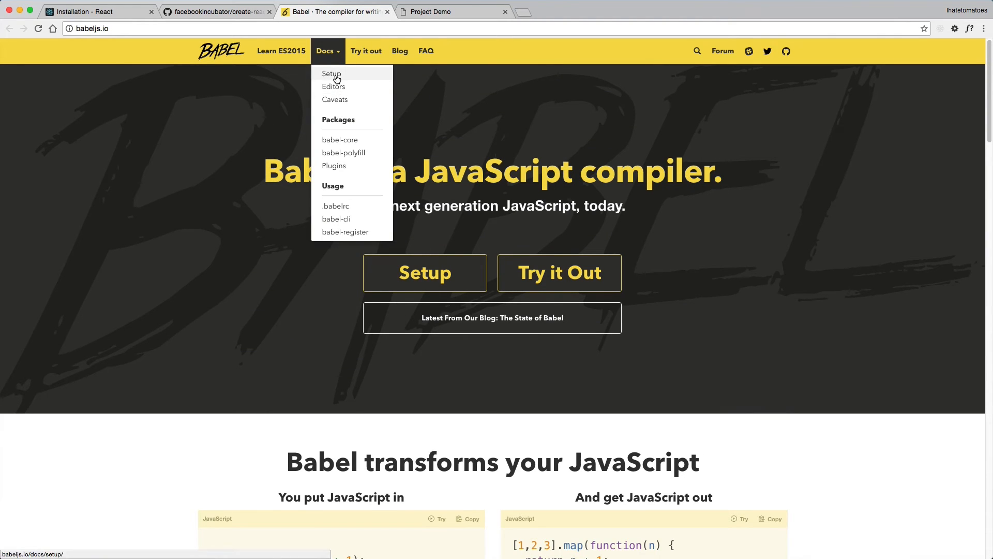
{"action": "left_click", "coordinate": [331, 74]}
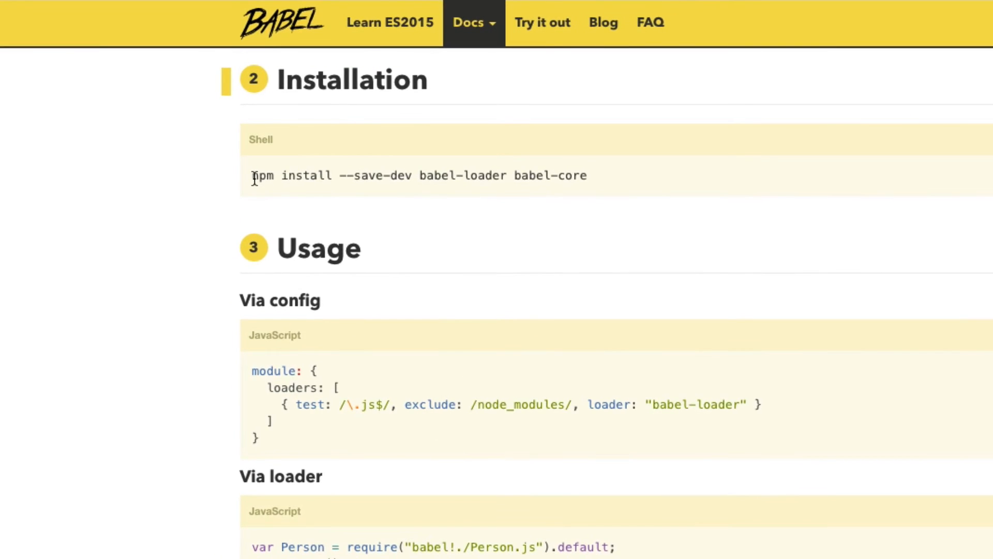
{"action": "left_click_drag", "start_coordinate": [252, 175], "coordinate": [432, 176]}
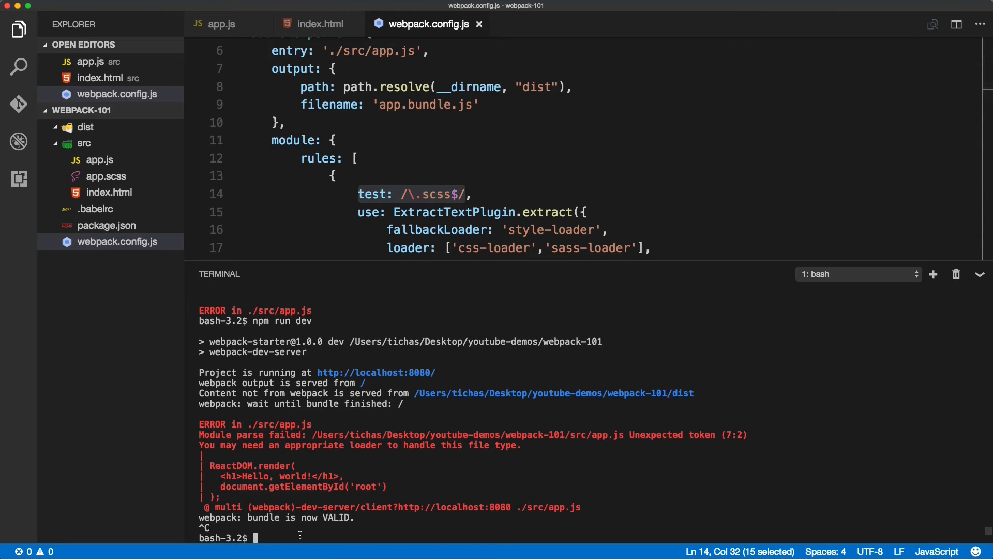
Step: Run npm install --save-dev babel-loader babel-core in the integrated terminal
{"action": "type", "text": "npm install --save-dev babel-loader babel-core"}
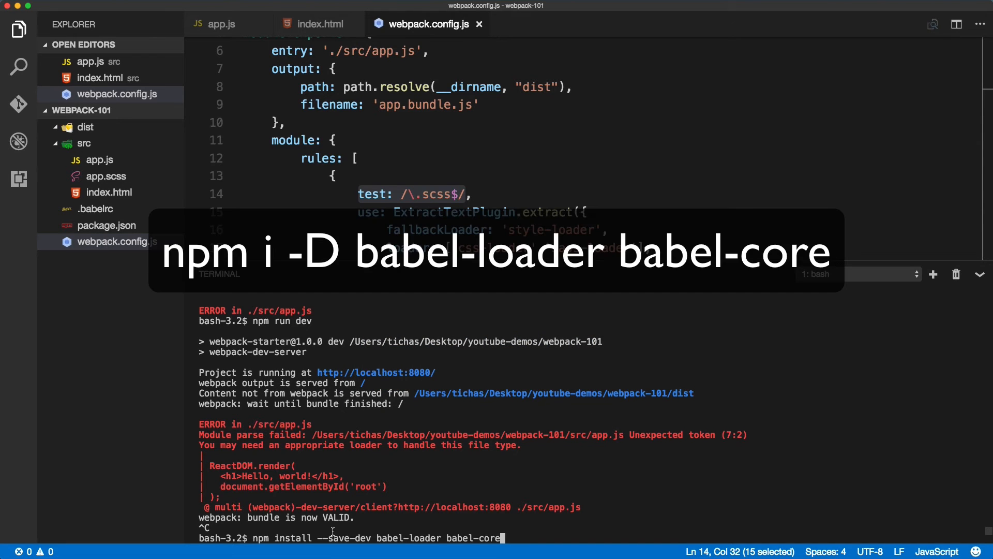
{"action": "key", "text": "Enter"}
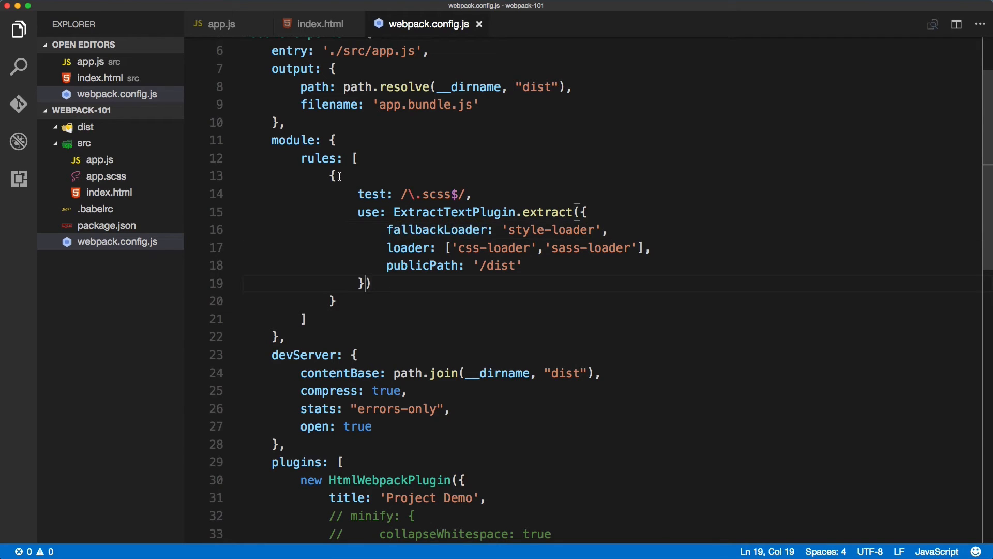
Step: After the scss rule, add a rule with test /\.js$/, use 'babel-loader', exclude '/node_modules/'
{"action": "left_click", "coordinate": [339, 301]}
{"action": "type", "text": ","}
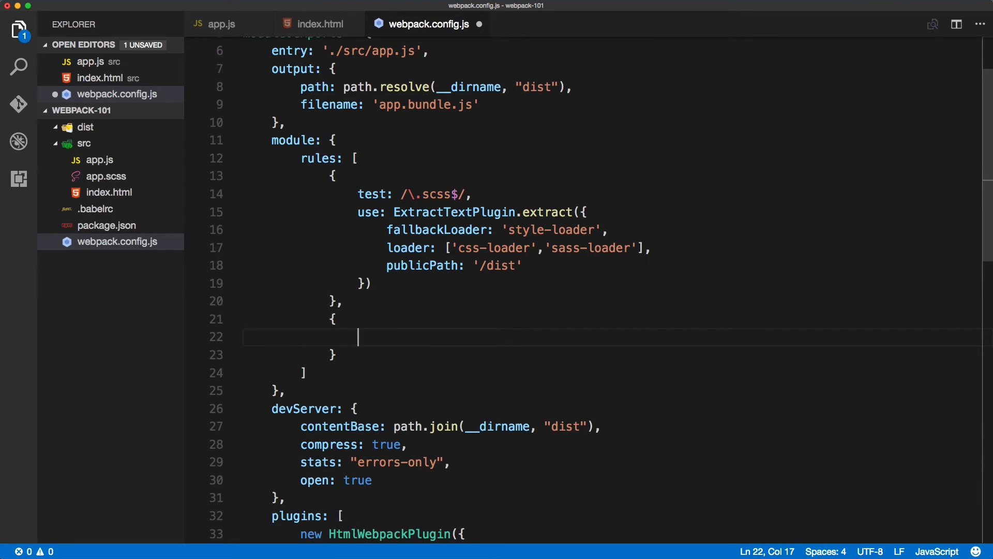
{"action": "type", "text": "test:"}
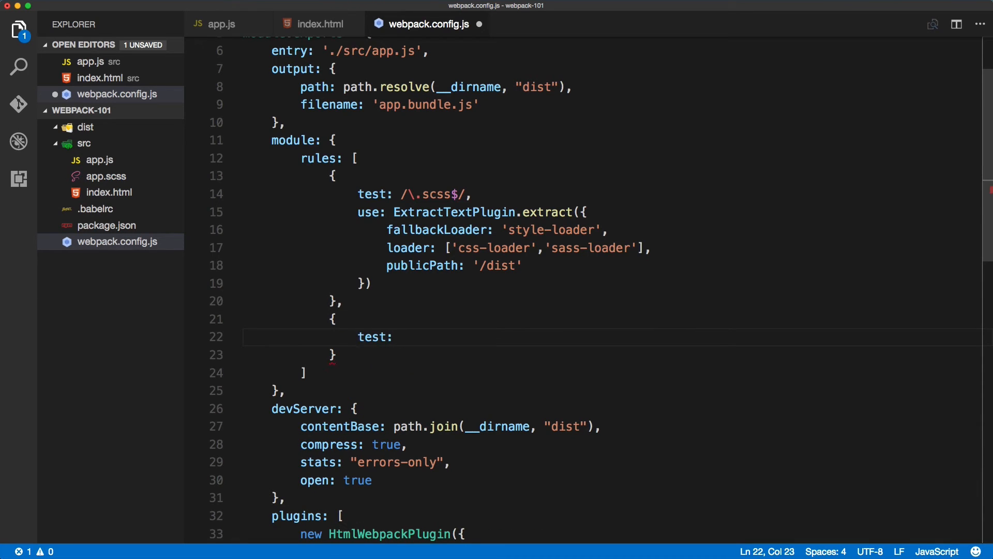
{"action": "type", "text": "/\\.js"}
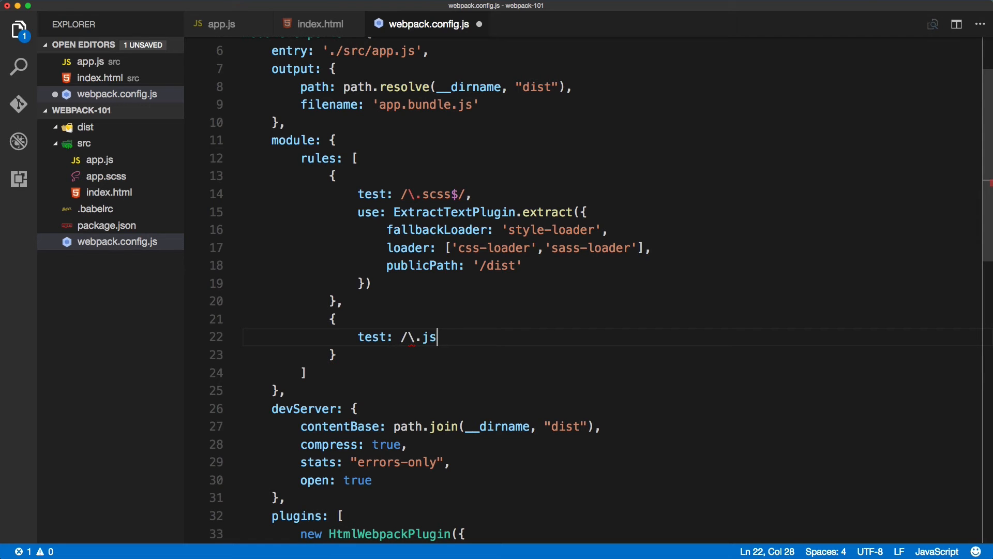
{"action": "type", "text": "$/,"}
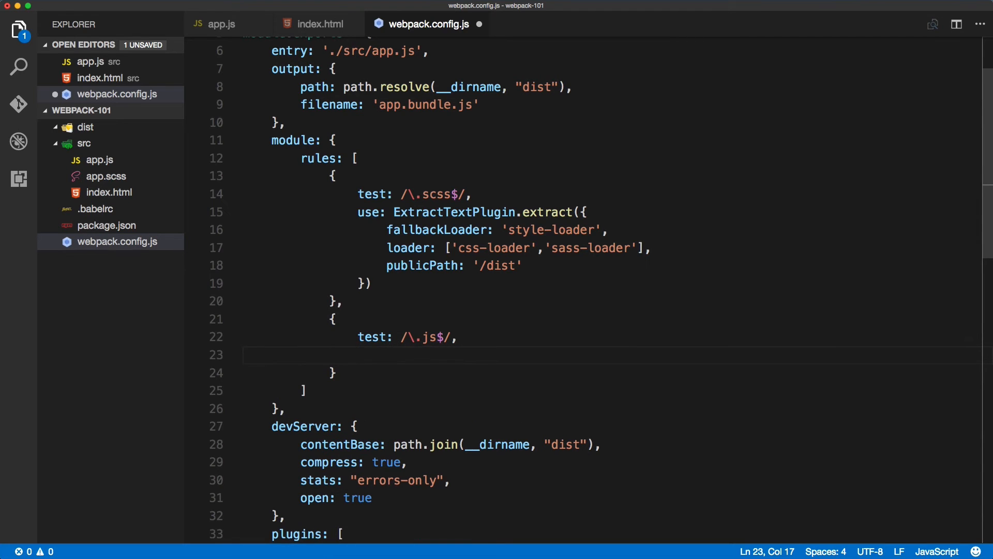
{"action": "type", "text": "use:"}
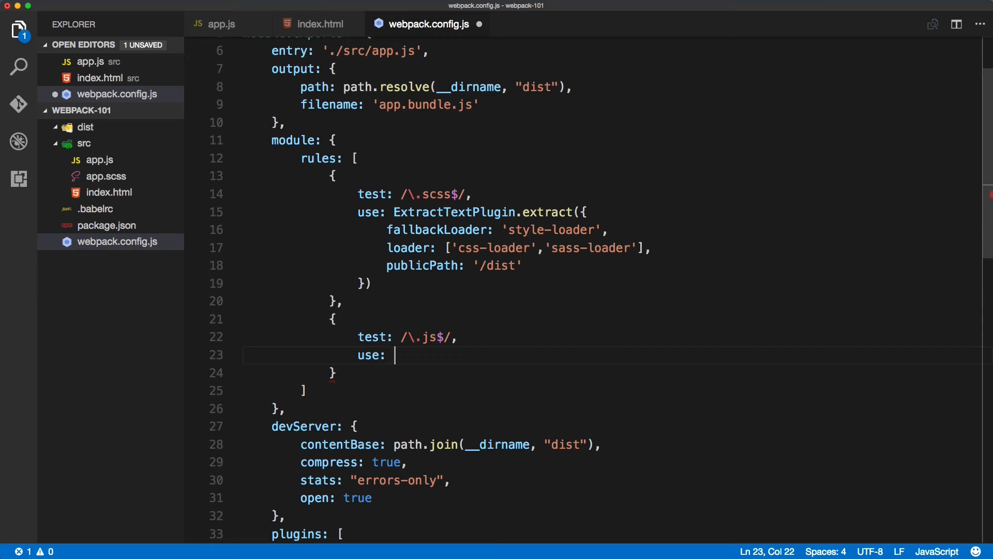
{"action": "type", "text": "'babel-loader'"}
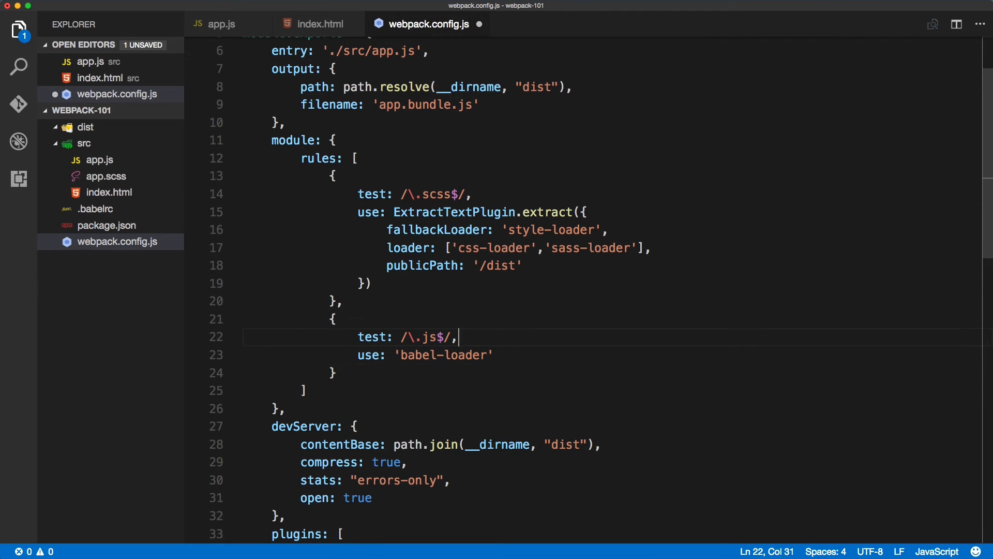
{"action": "type", "text": "exclude"}
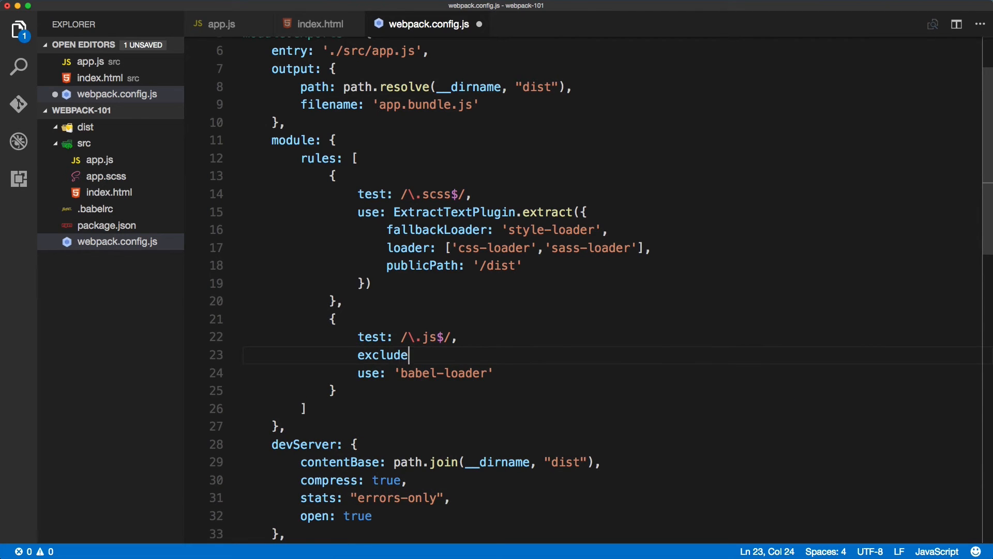
{"action": "type", "text": ": '"}
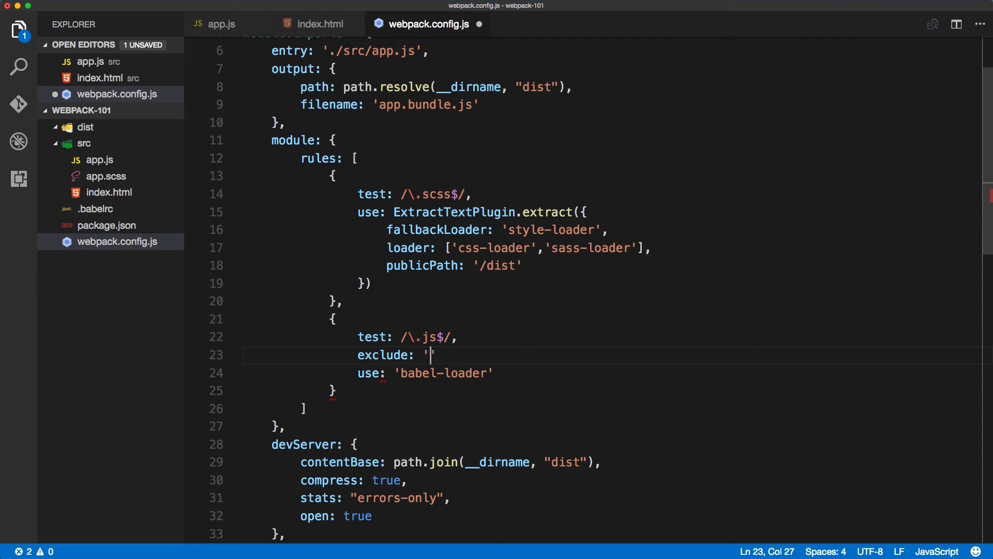
{"action": "type", "text": "/"}
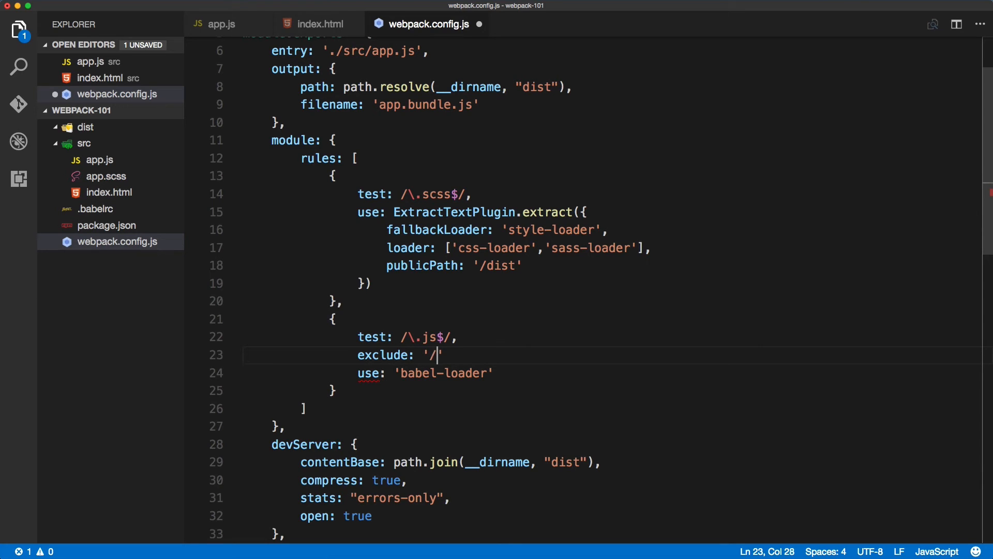
{"action": "type", "text": "node"}
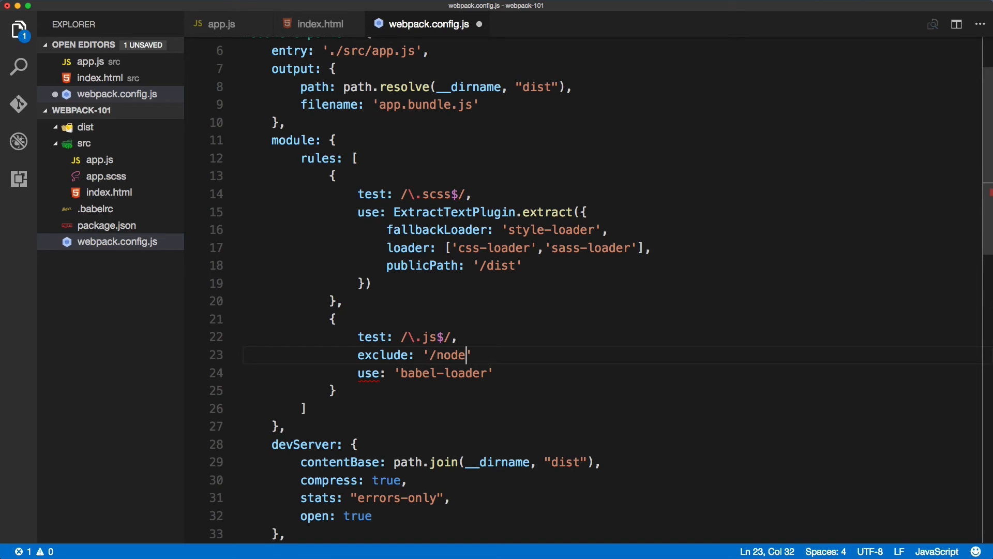
{"action": "type", "text": "_modules/"}
{"action": "type", "text": "npm run dev"}
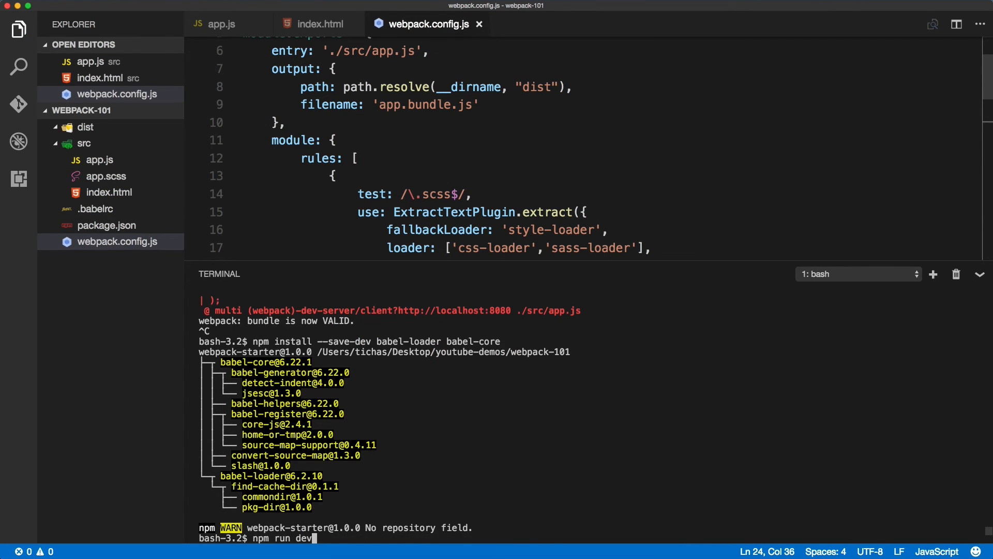
Step: Rerun npm run dev so webpack rebuilds with Babel and serves on localhost:8080
{"action": "key", "text": "Enter"}
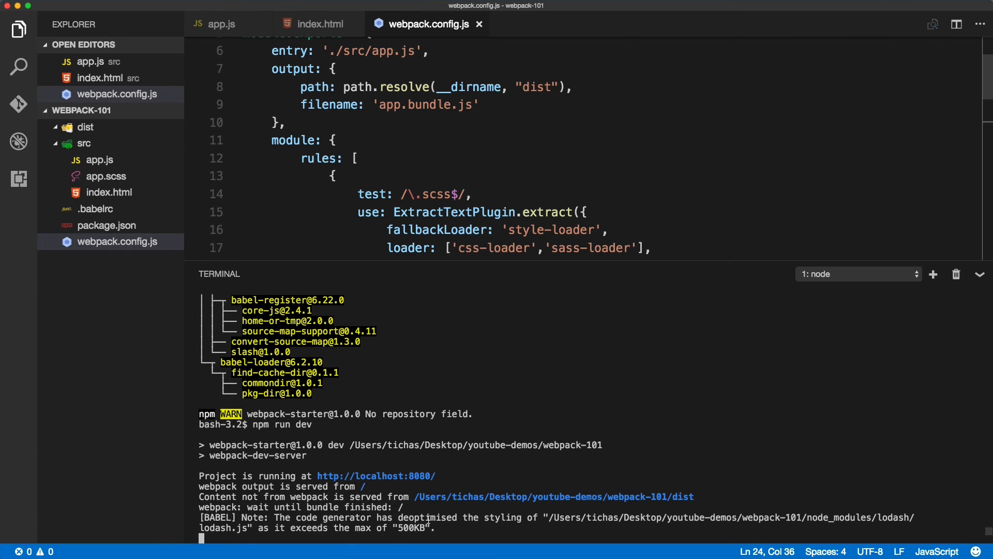
{"action": "mouse_move", "coordinate": [833, 517]}
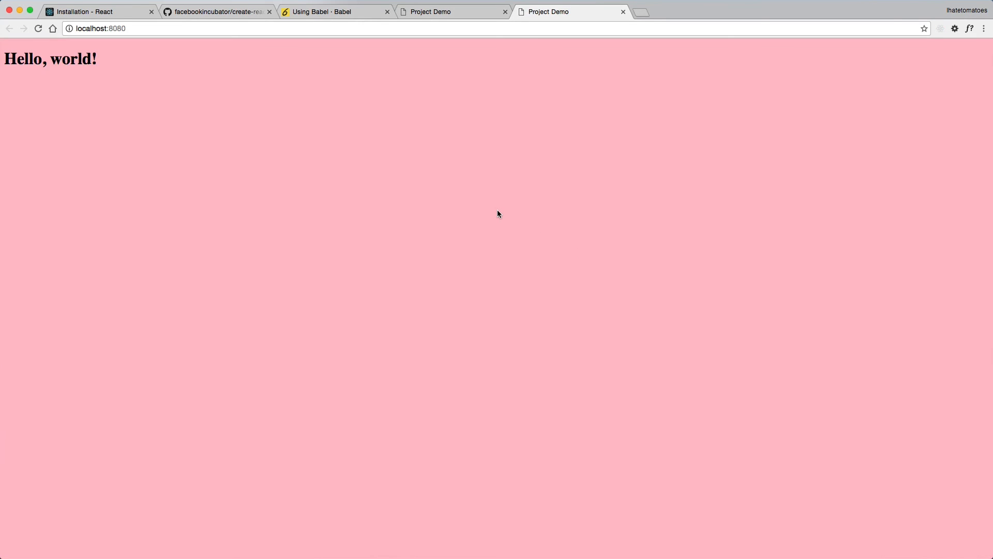
{"action": "mouse_move", "coordinate": [410, 190]}
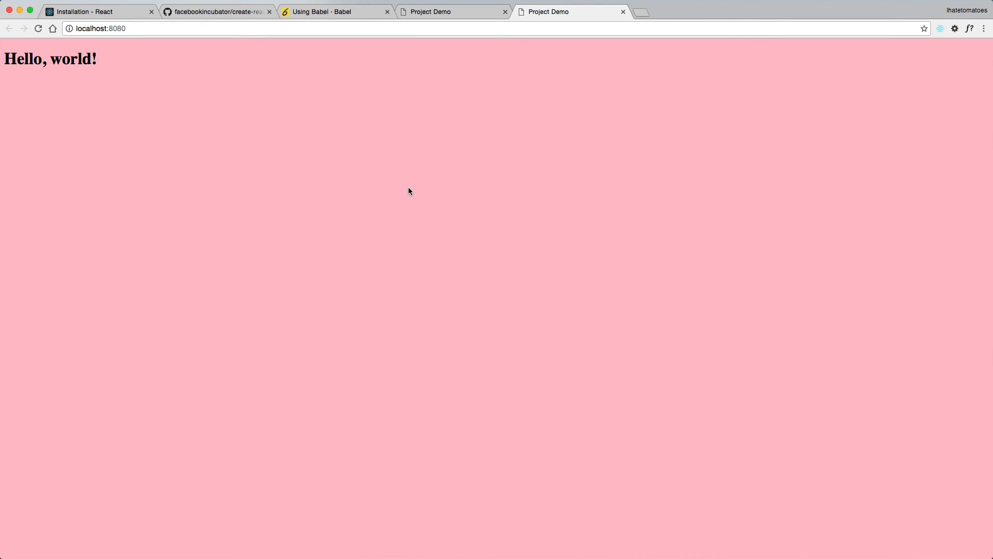
{"action": "mouse_move", "coordinate": [532, 317]}
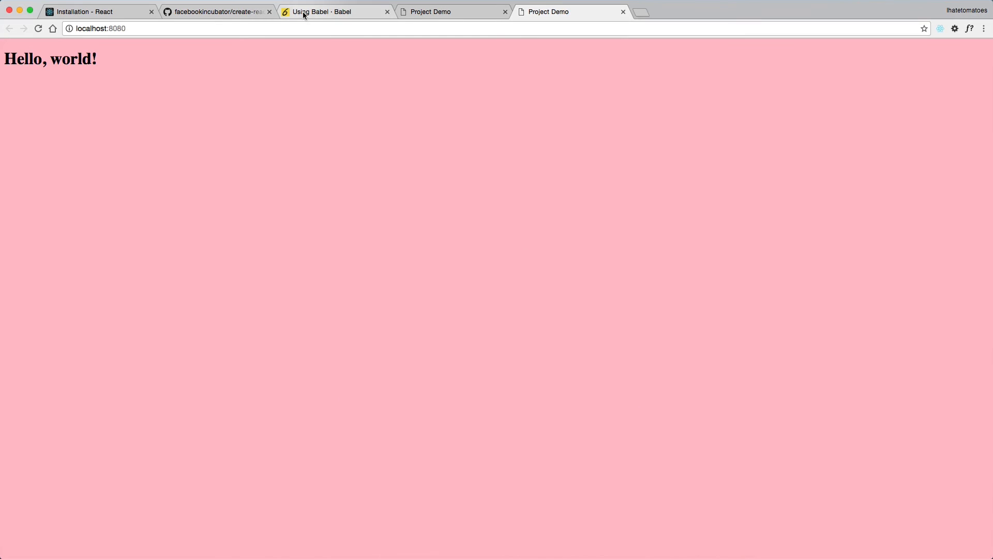
Step: Back on Babel's setup page, highlight exclude in the Via config example, then return to VS Code
{"action": "left_click", "coordinate": [335, 12]}
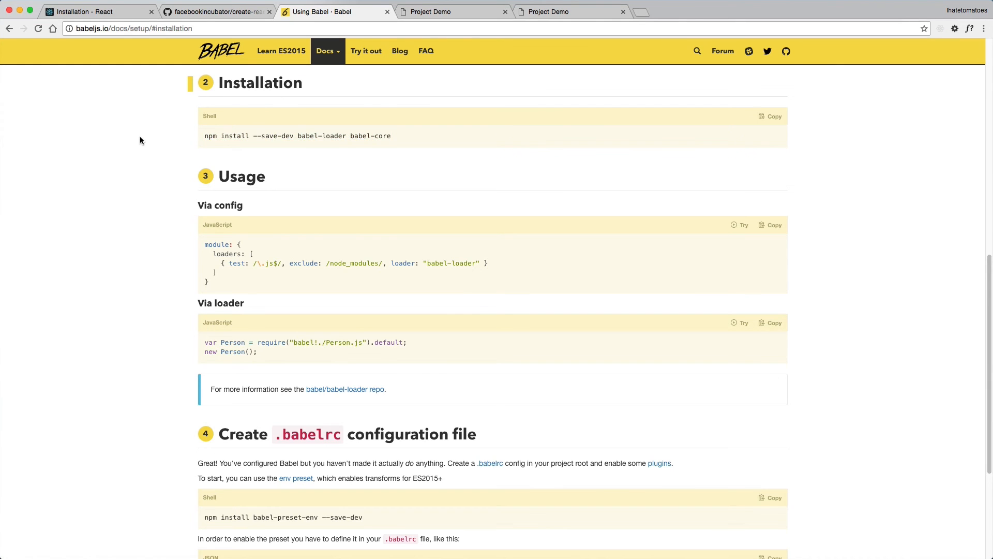
{"action": "scroll", "scroll_direction": "down", "scroll_amount": 3}
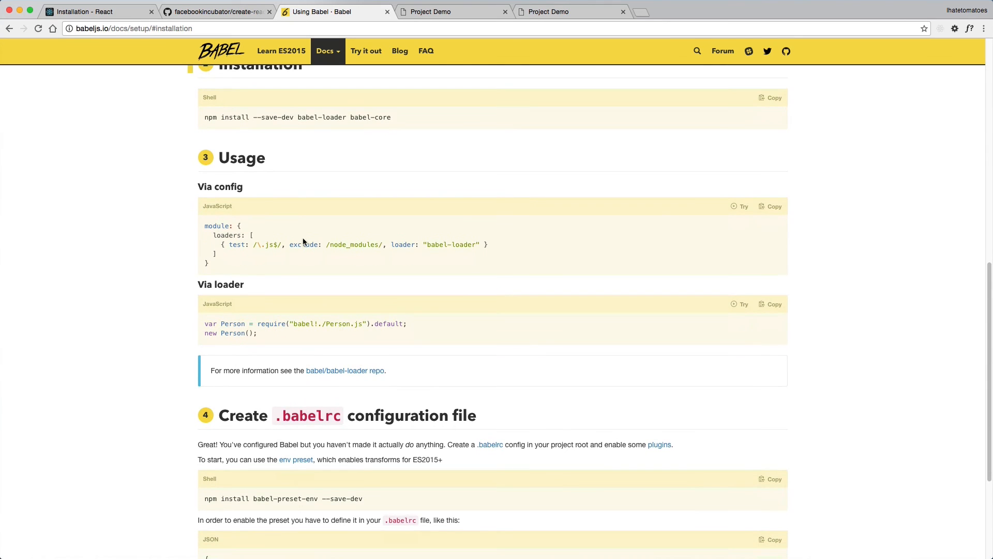
{"action": "double_click", "coordinate": [341, 245]}
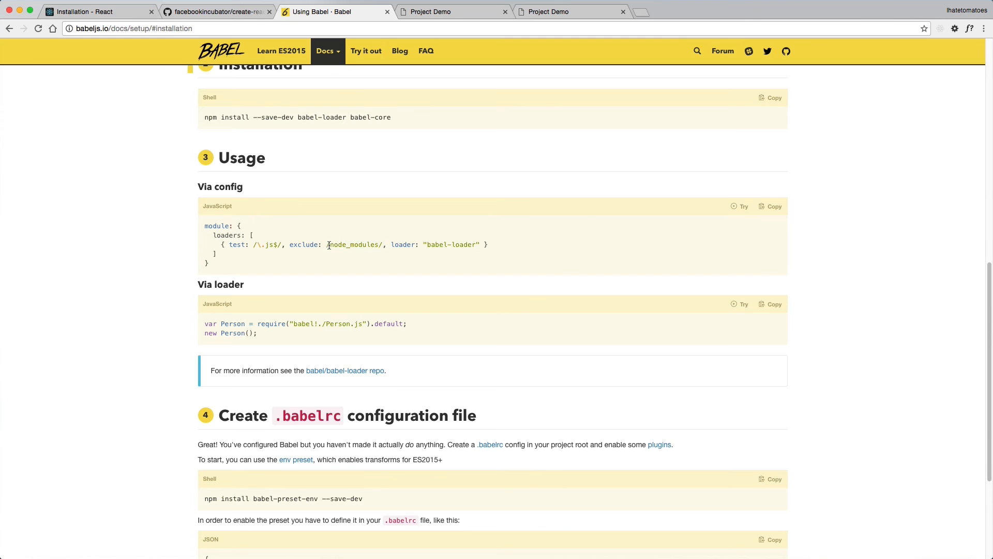
{"action": "key", "text": "Cmd+Tab"}
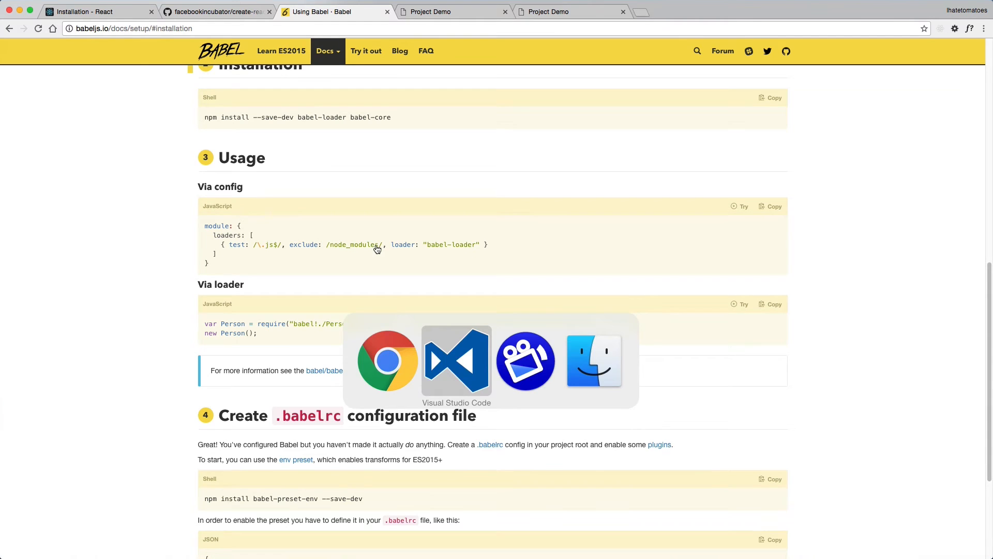